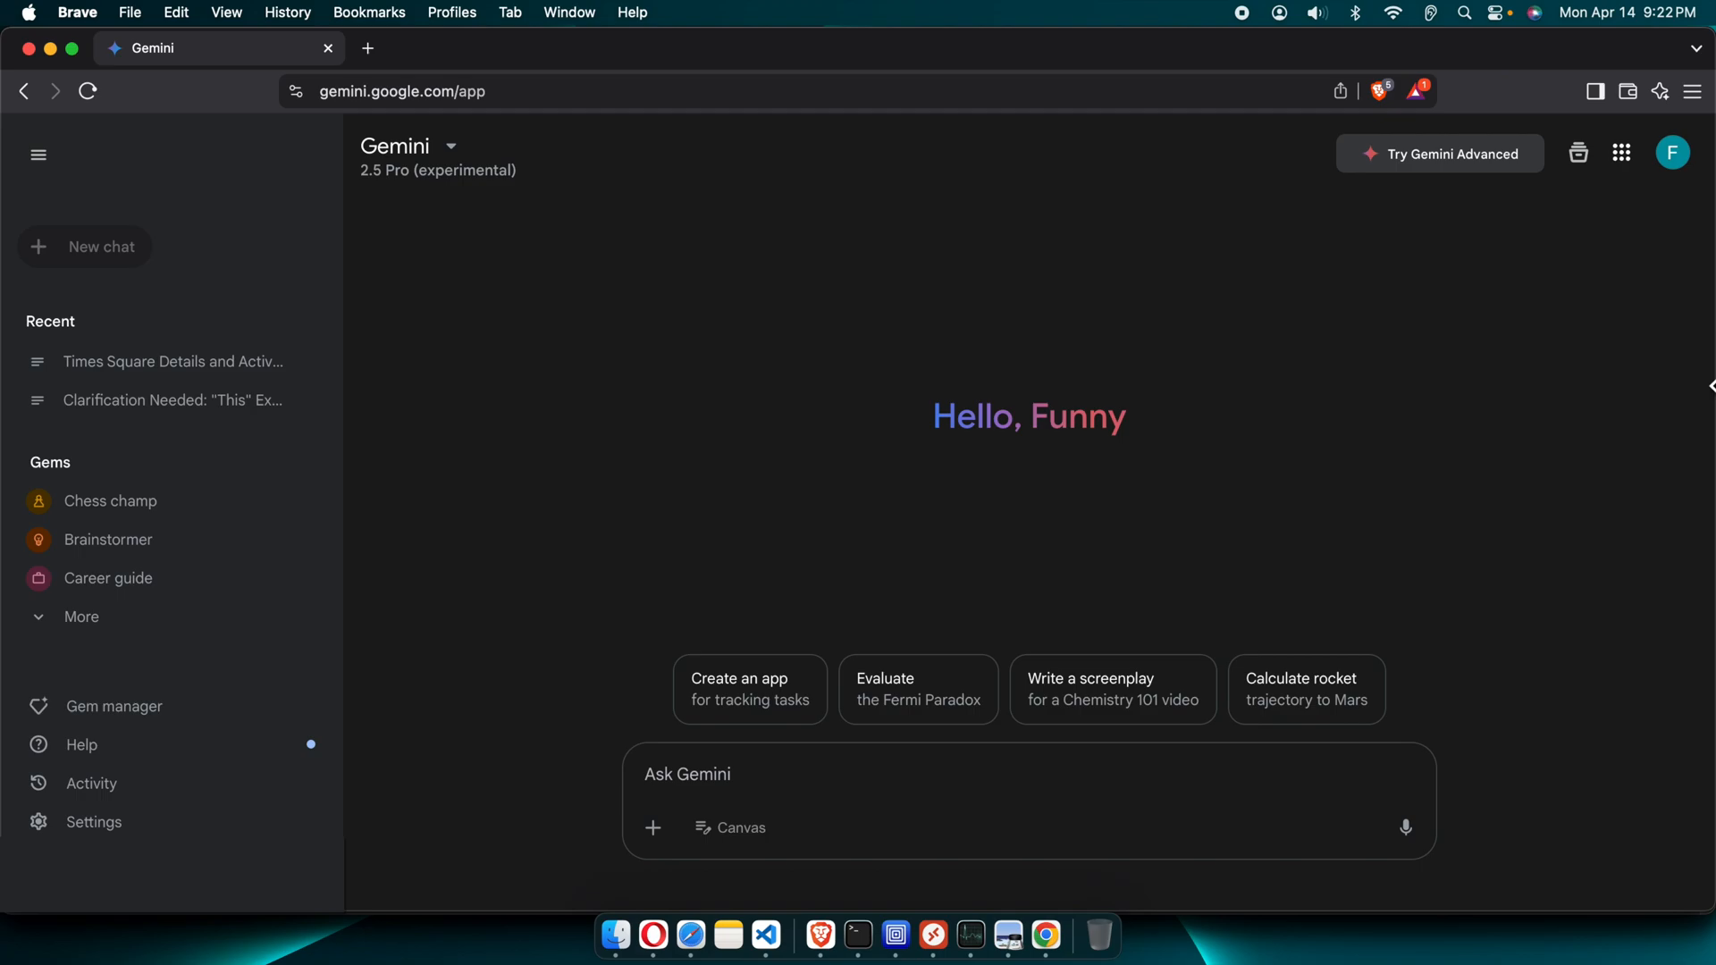
{"action": "mouse_move", "coordinate": [513, 645]}
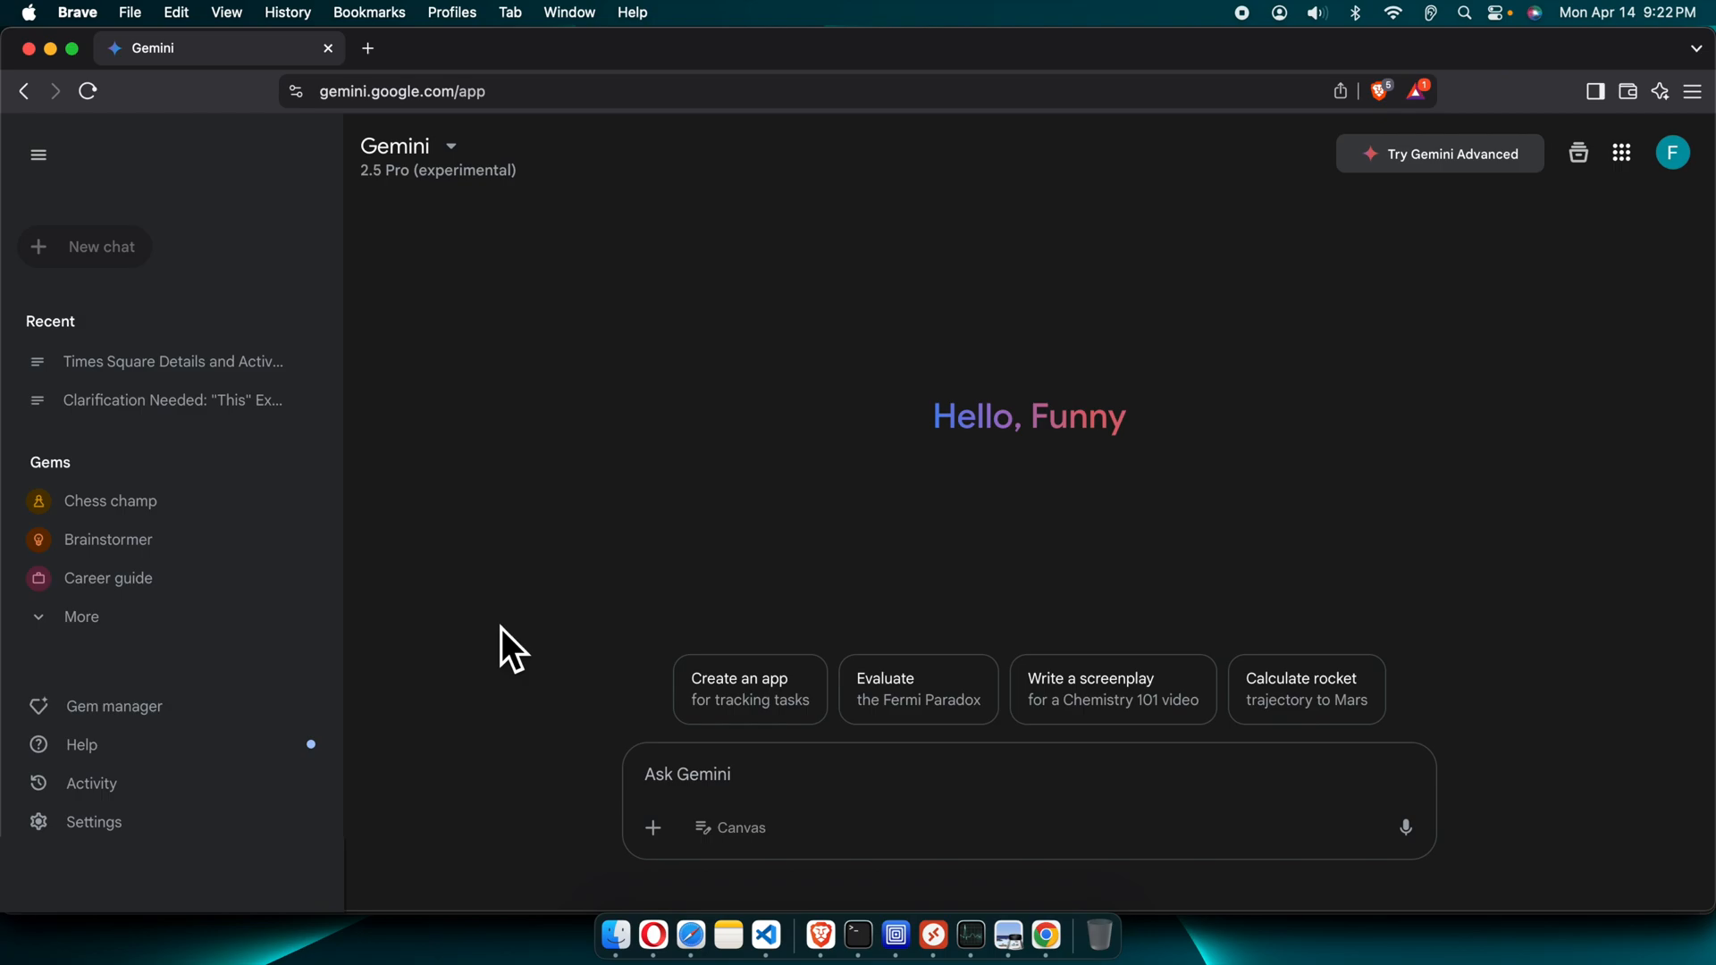
{"action": "mouse_move", "coordinate": [259, 204]}
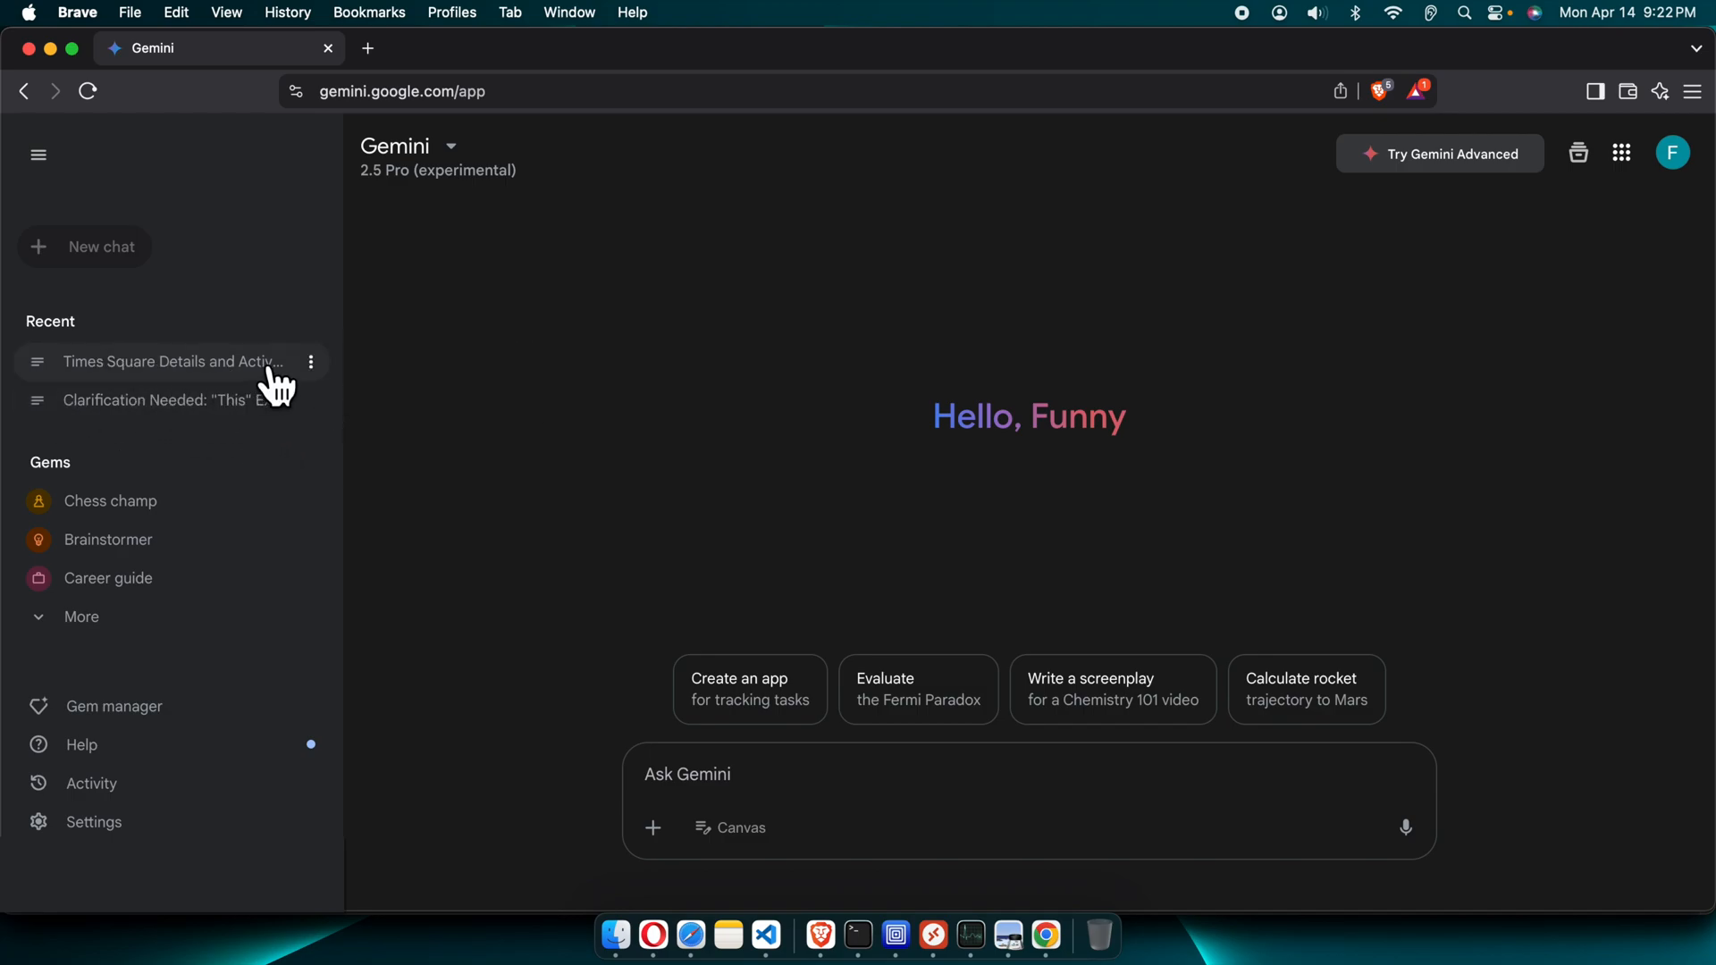
Peek at the Times Square chat's options, then go to the Gemini Apps activity history
{"action": "left_click", "coordinate": [311, 361]}
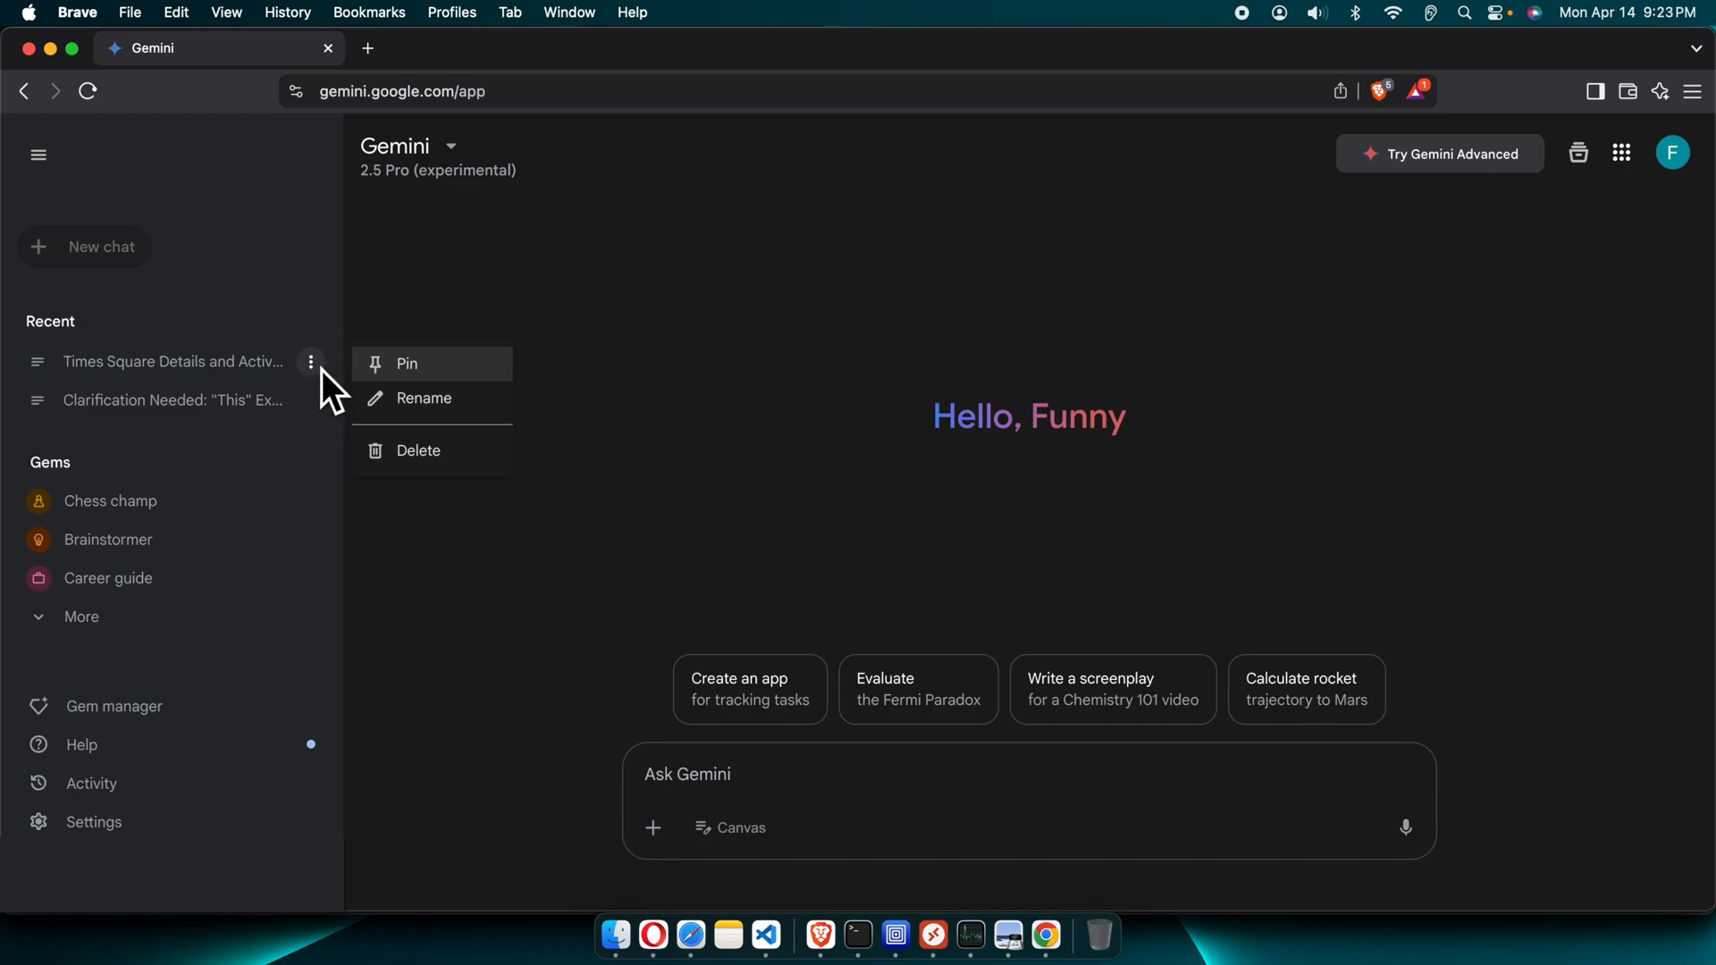
{"action": "left_click", "coordinate": [361, 443]}
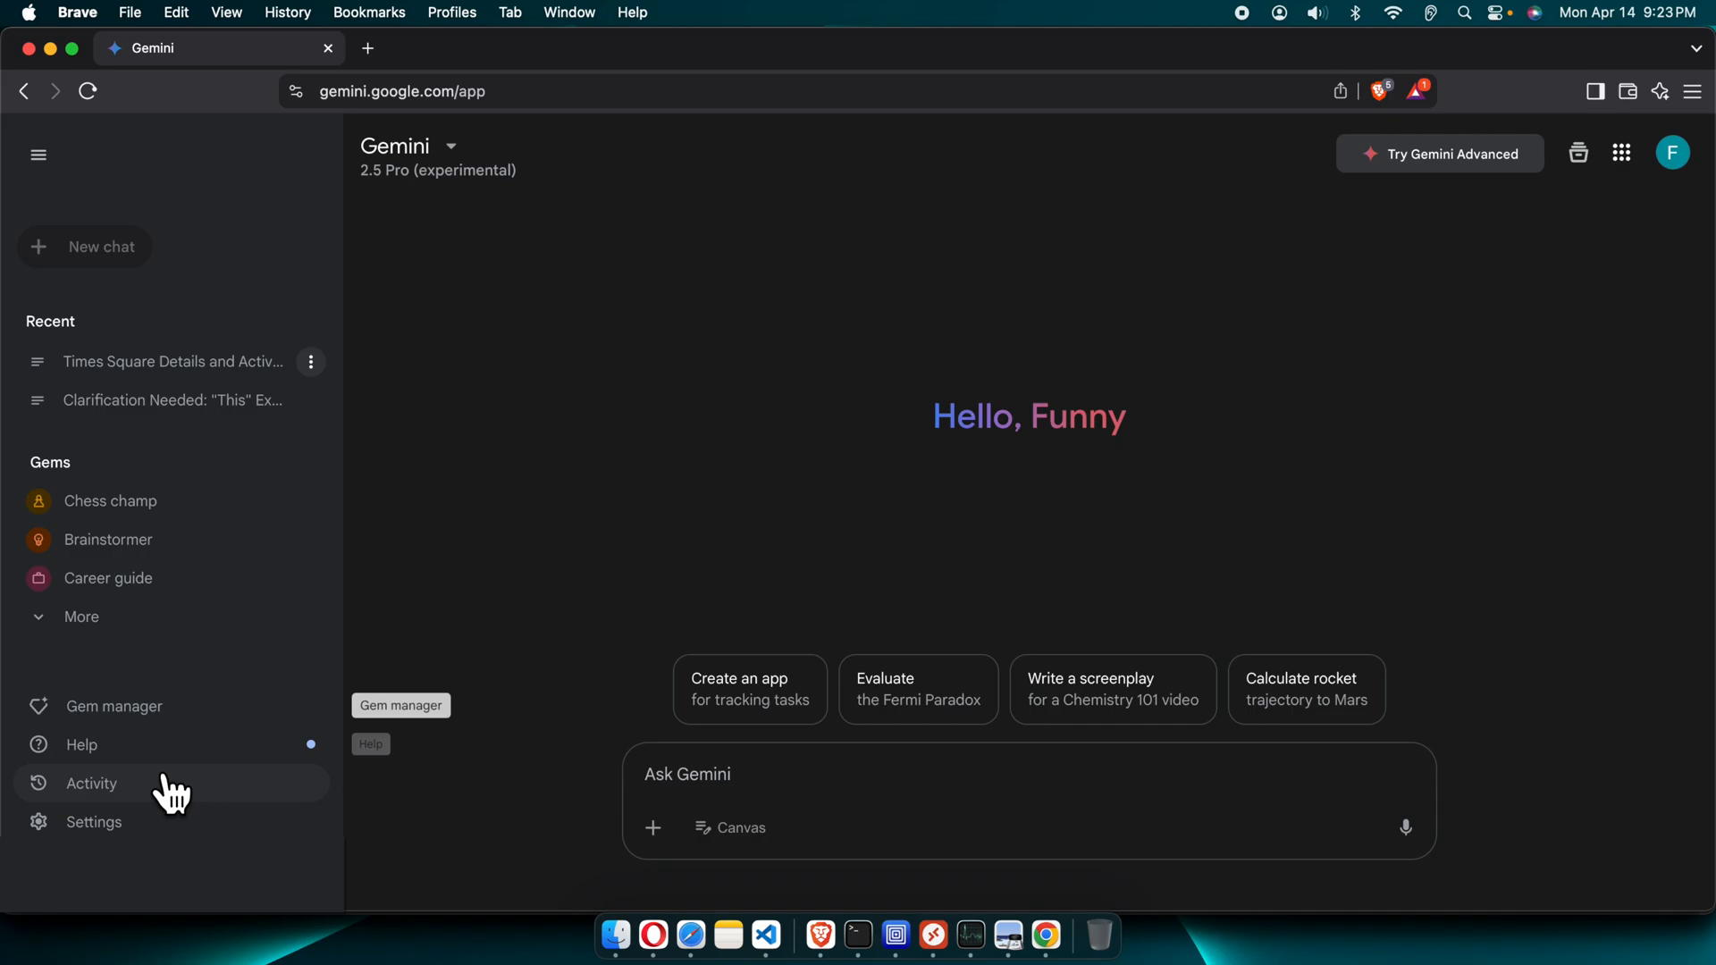
{"action": "mouse_move", "coordinate": [91, 783]}
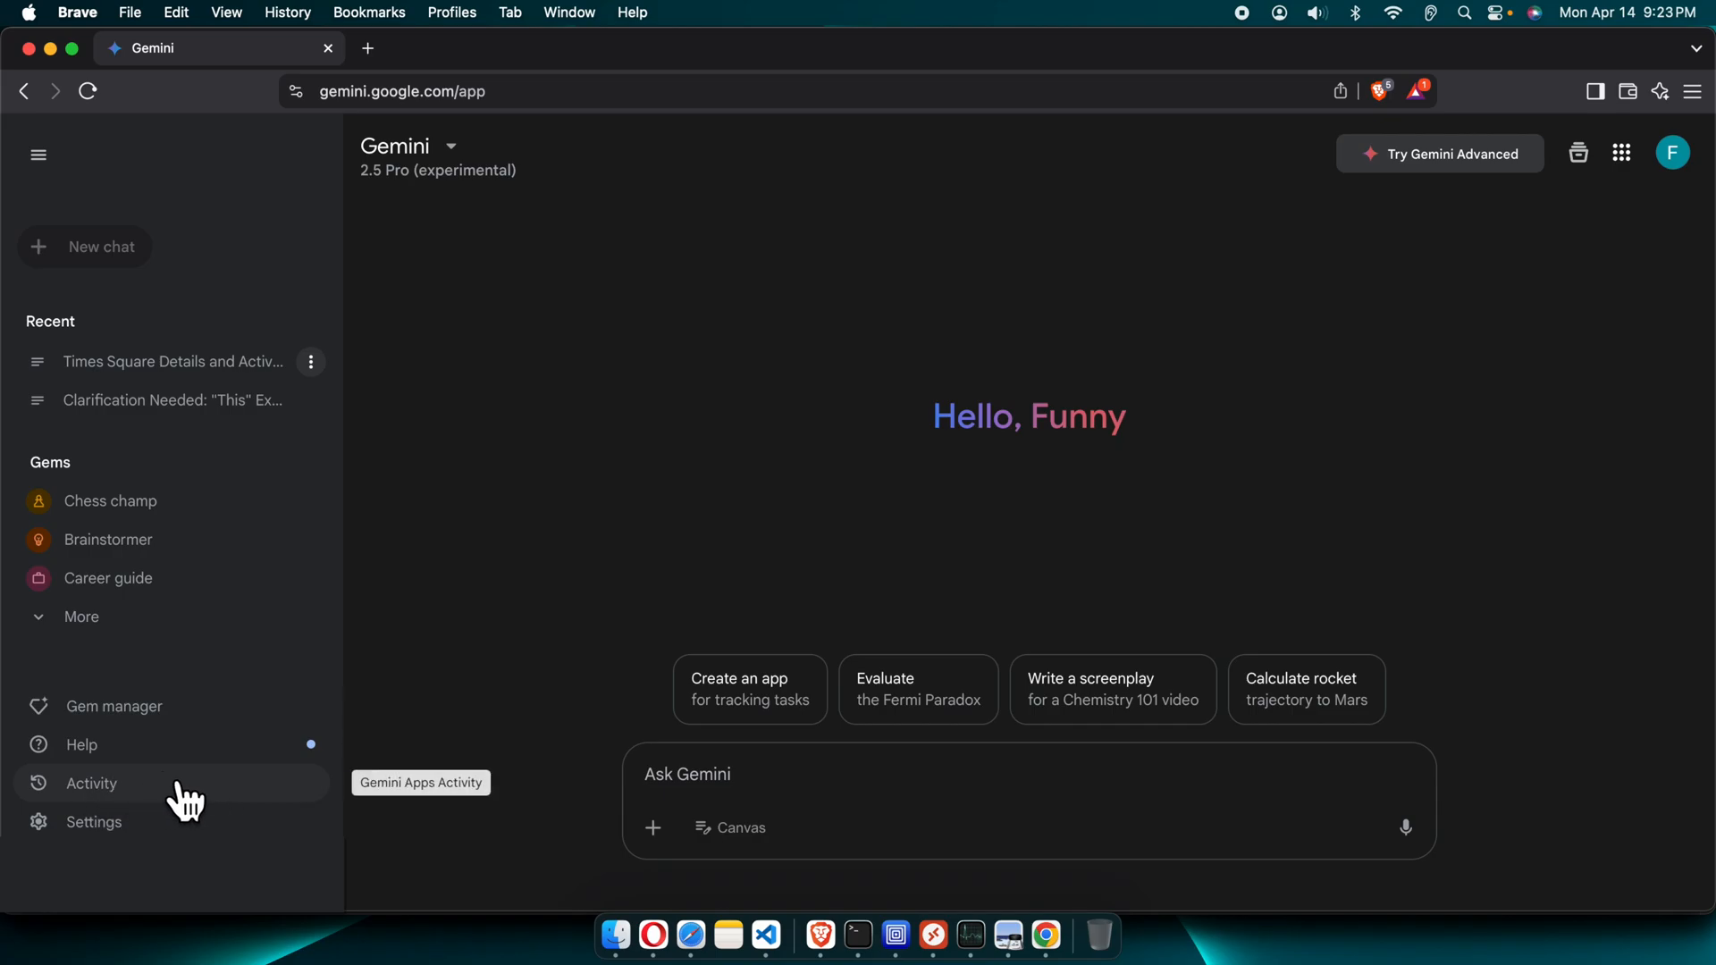
{"action": "left_click", "coordinate": [91, 783]}
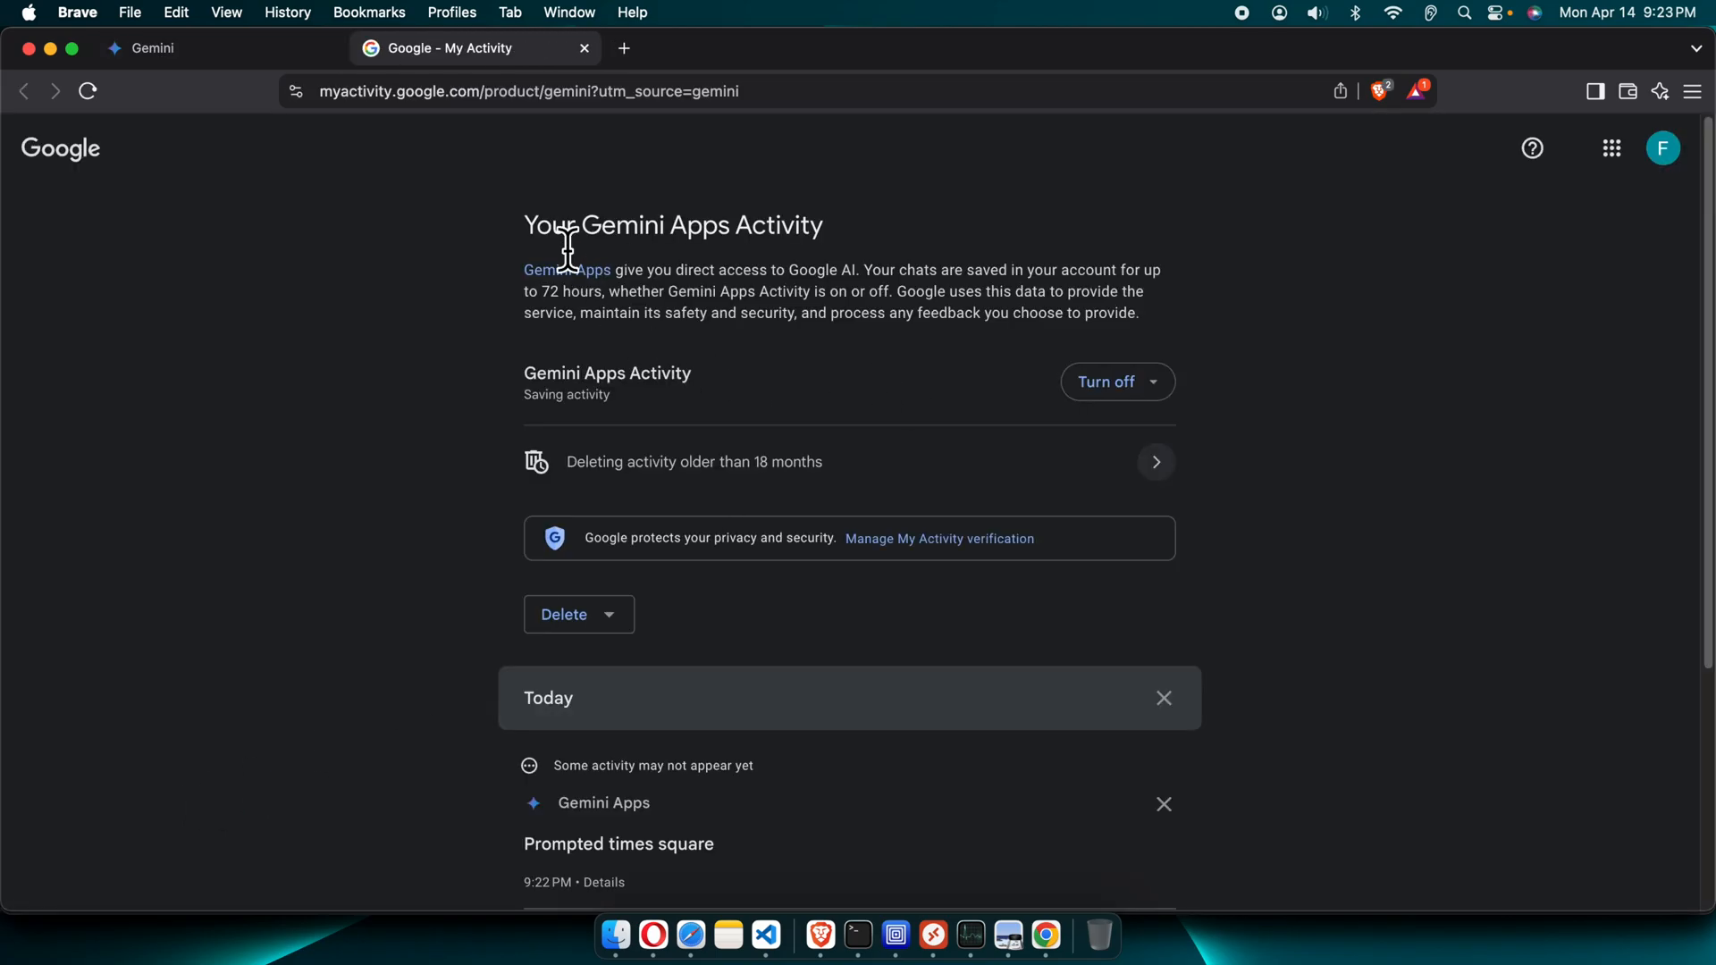
{"action": "mouse_move", "coordinate": [567, 270]}
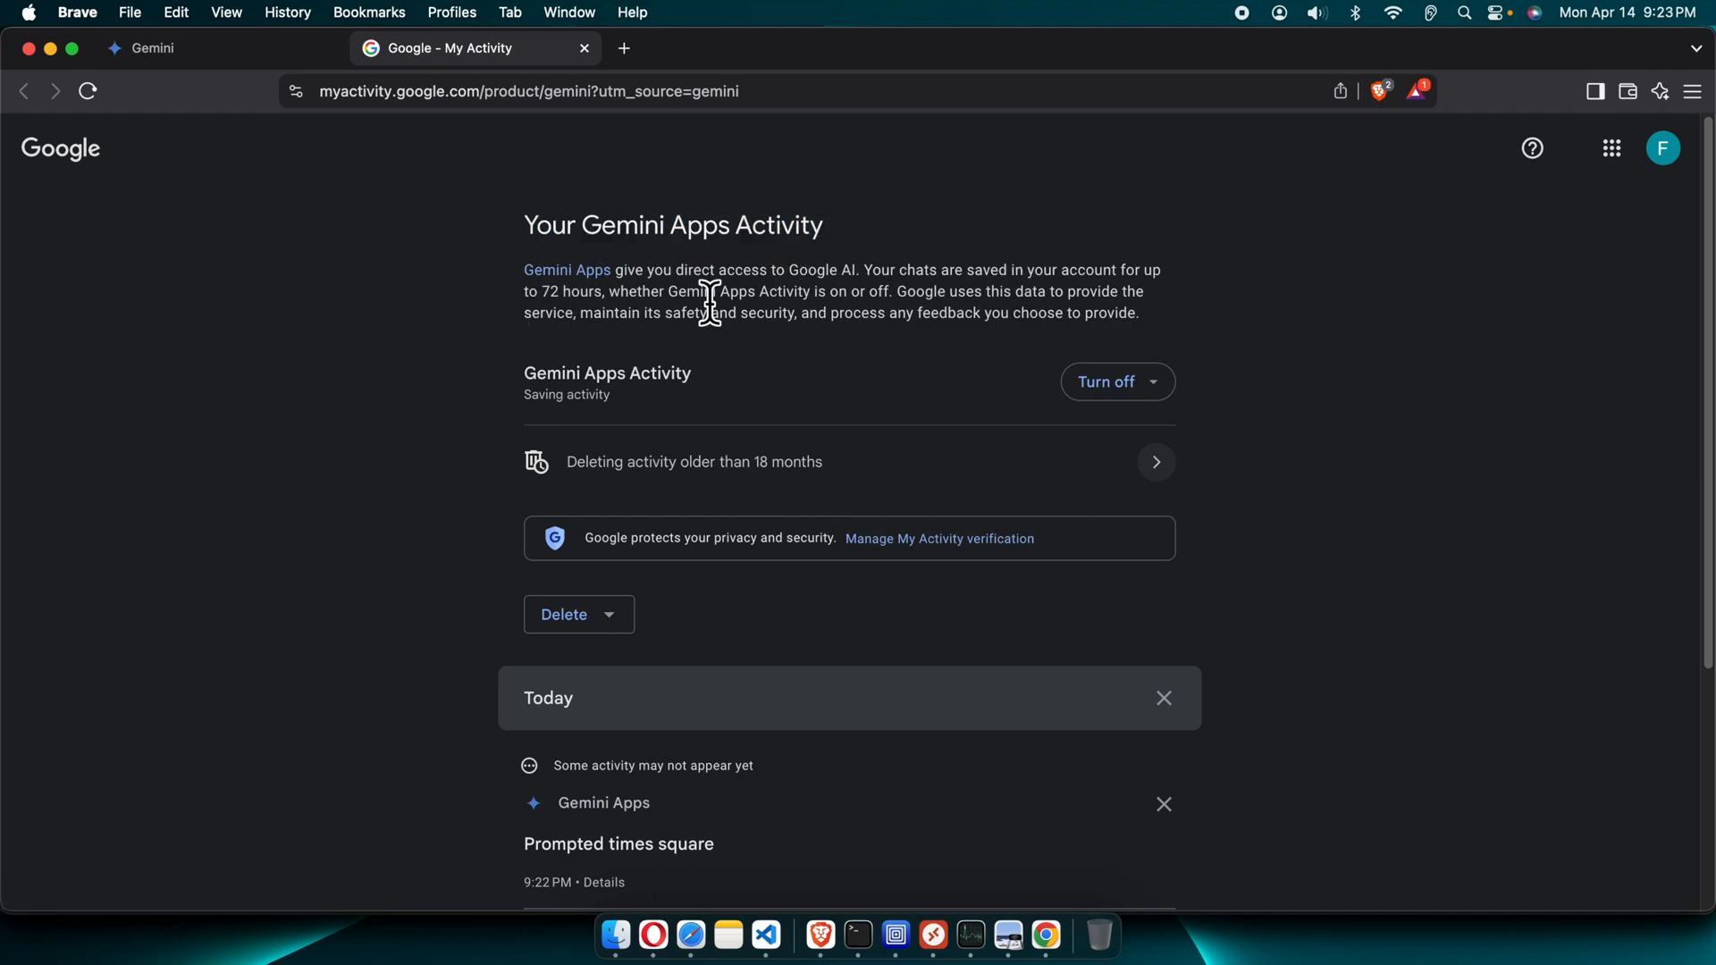
{"action": "mouse_move", "coordinate": [601, 308]}
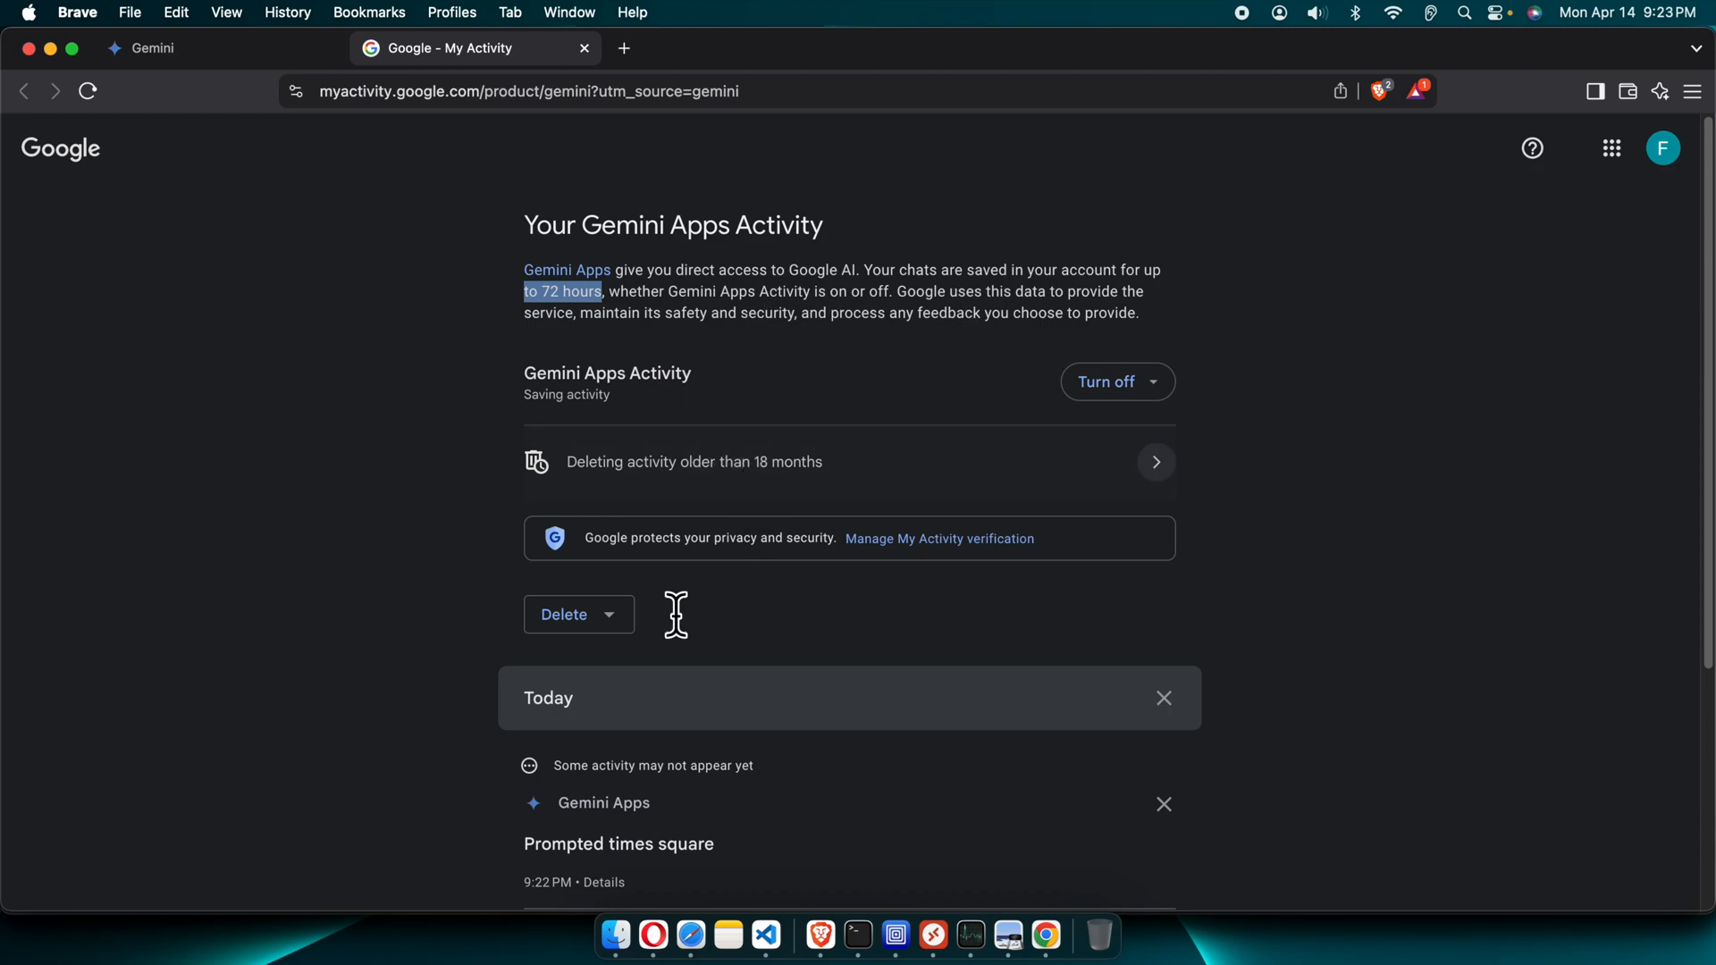
{"action": "mouse_move", "coordinate": [522, 655]}
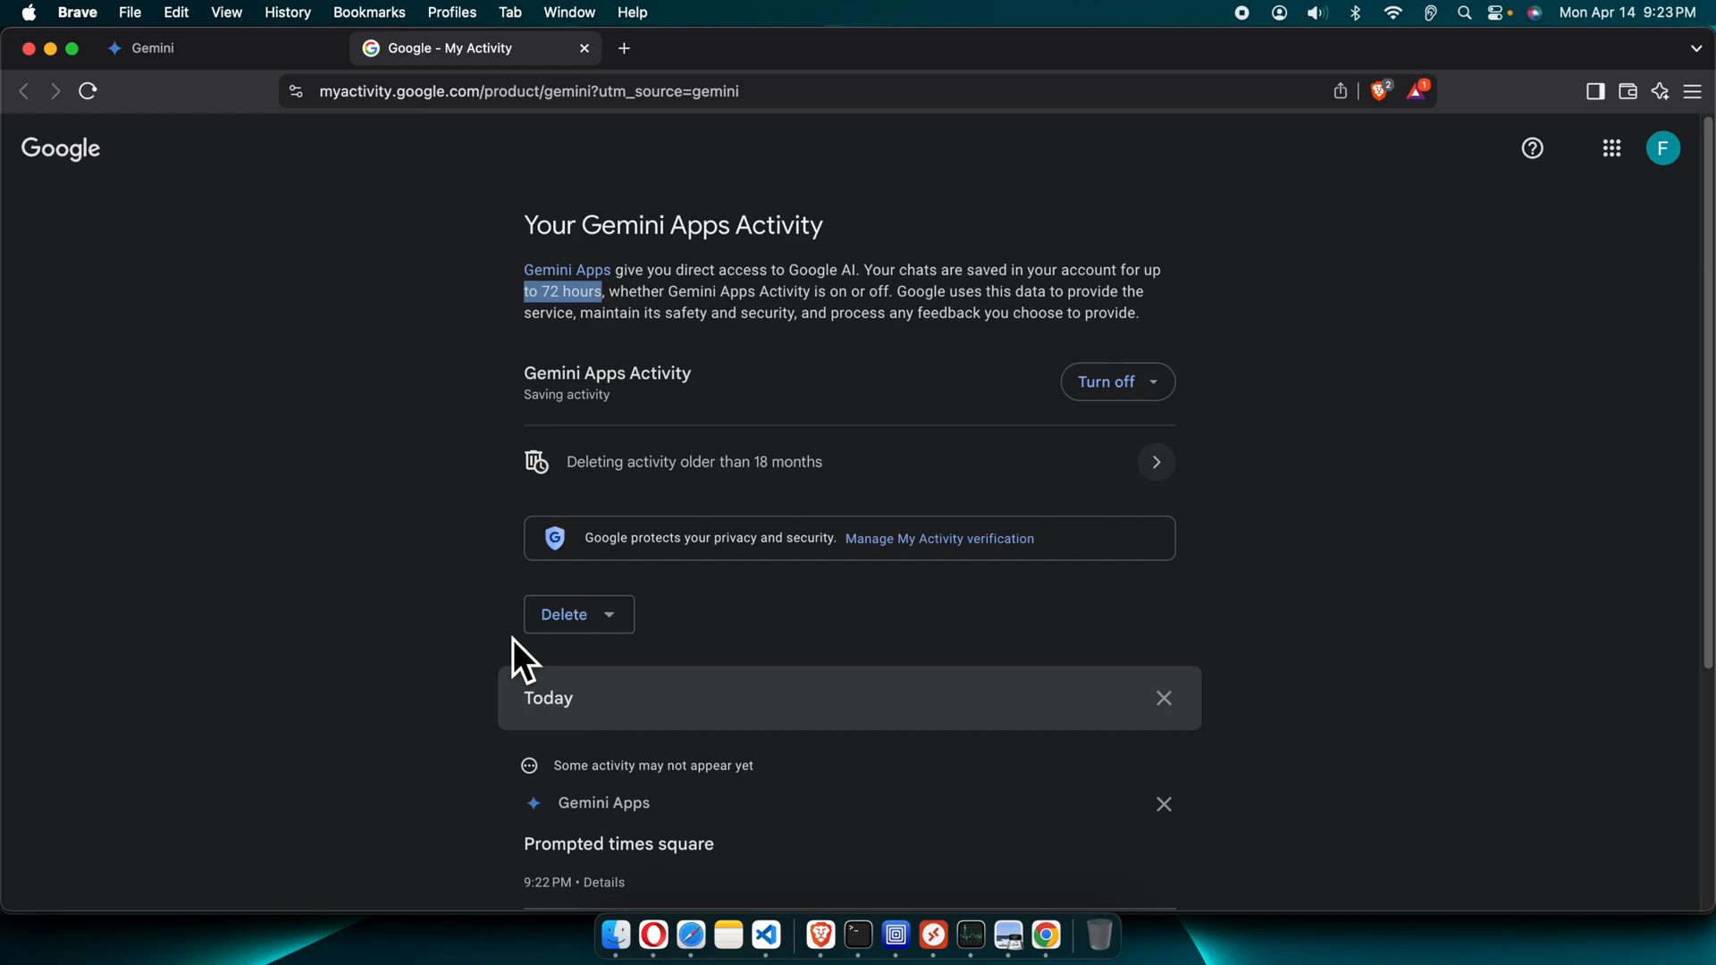
Choose All time as the range for deleting Gemini activity
{"action": "left_click", "coordinate": [564, 613]}
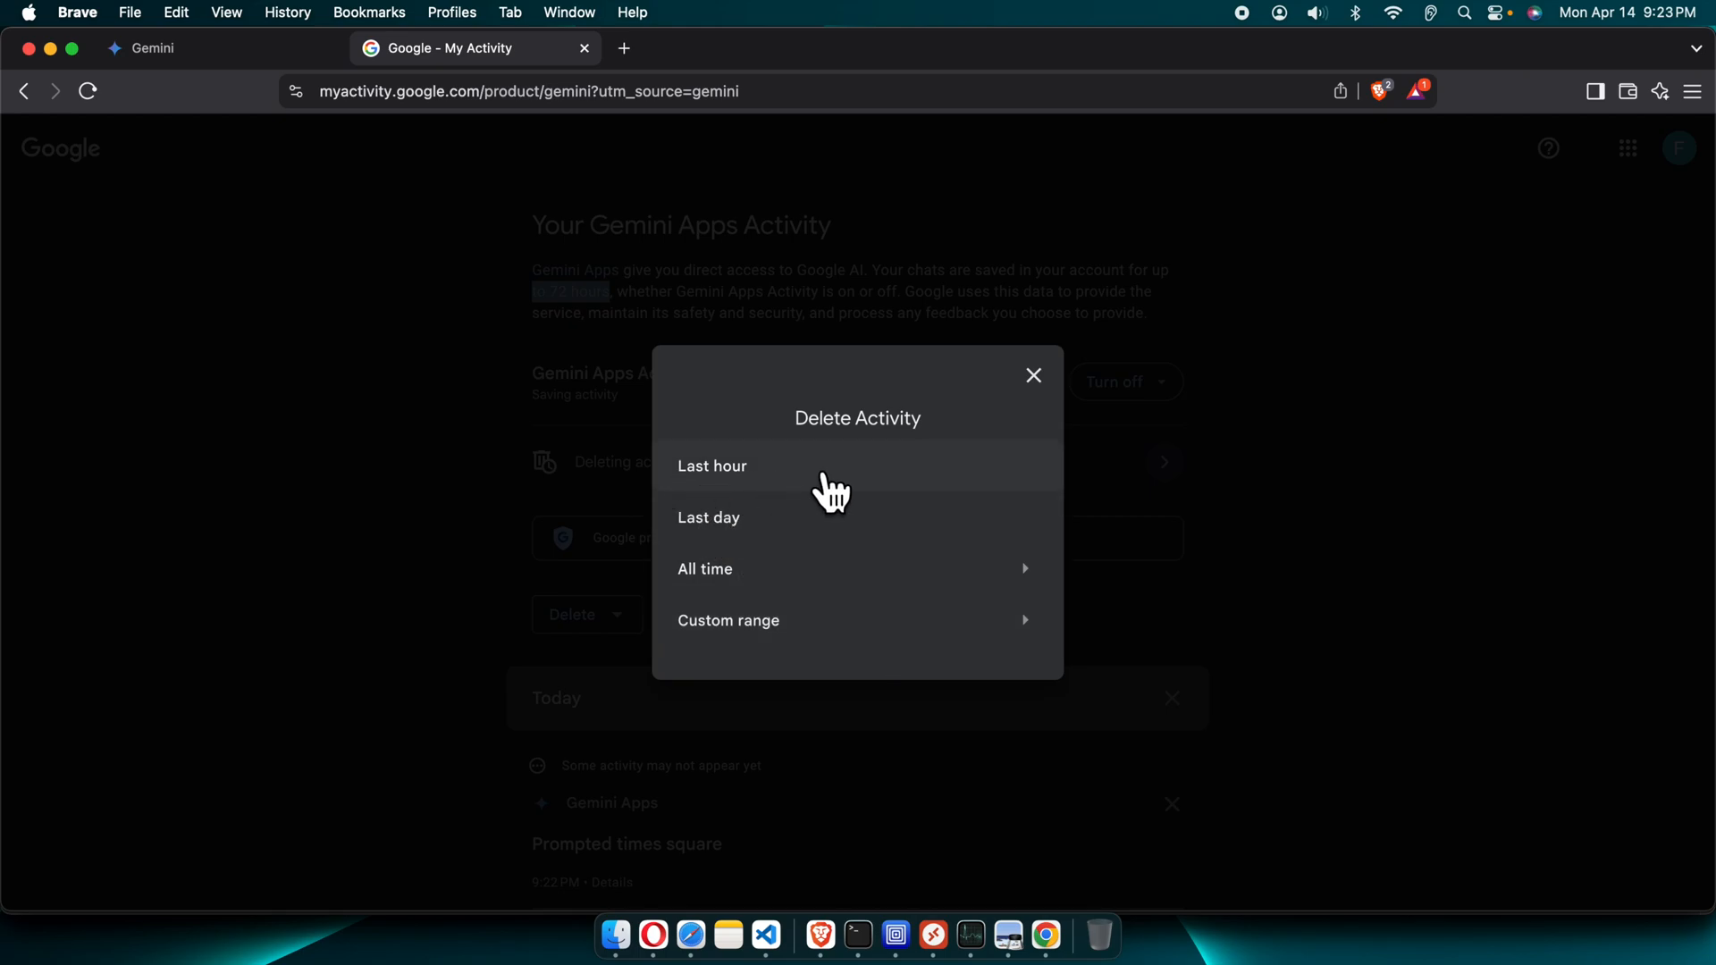
{"action": "mouse_move", "coordinate": [728, 635]}
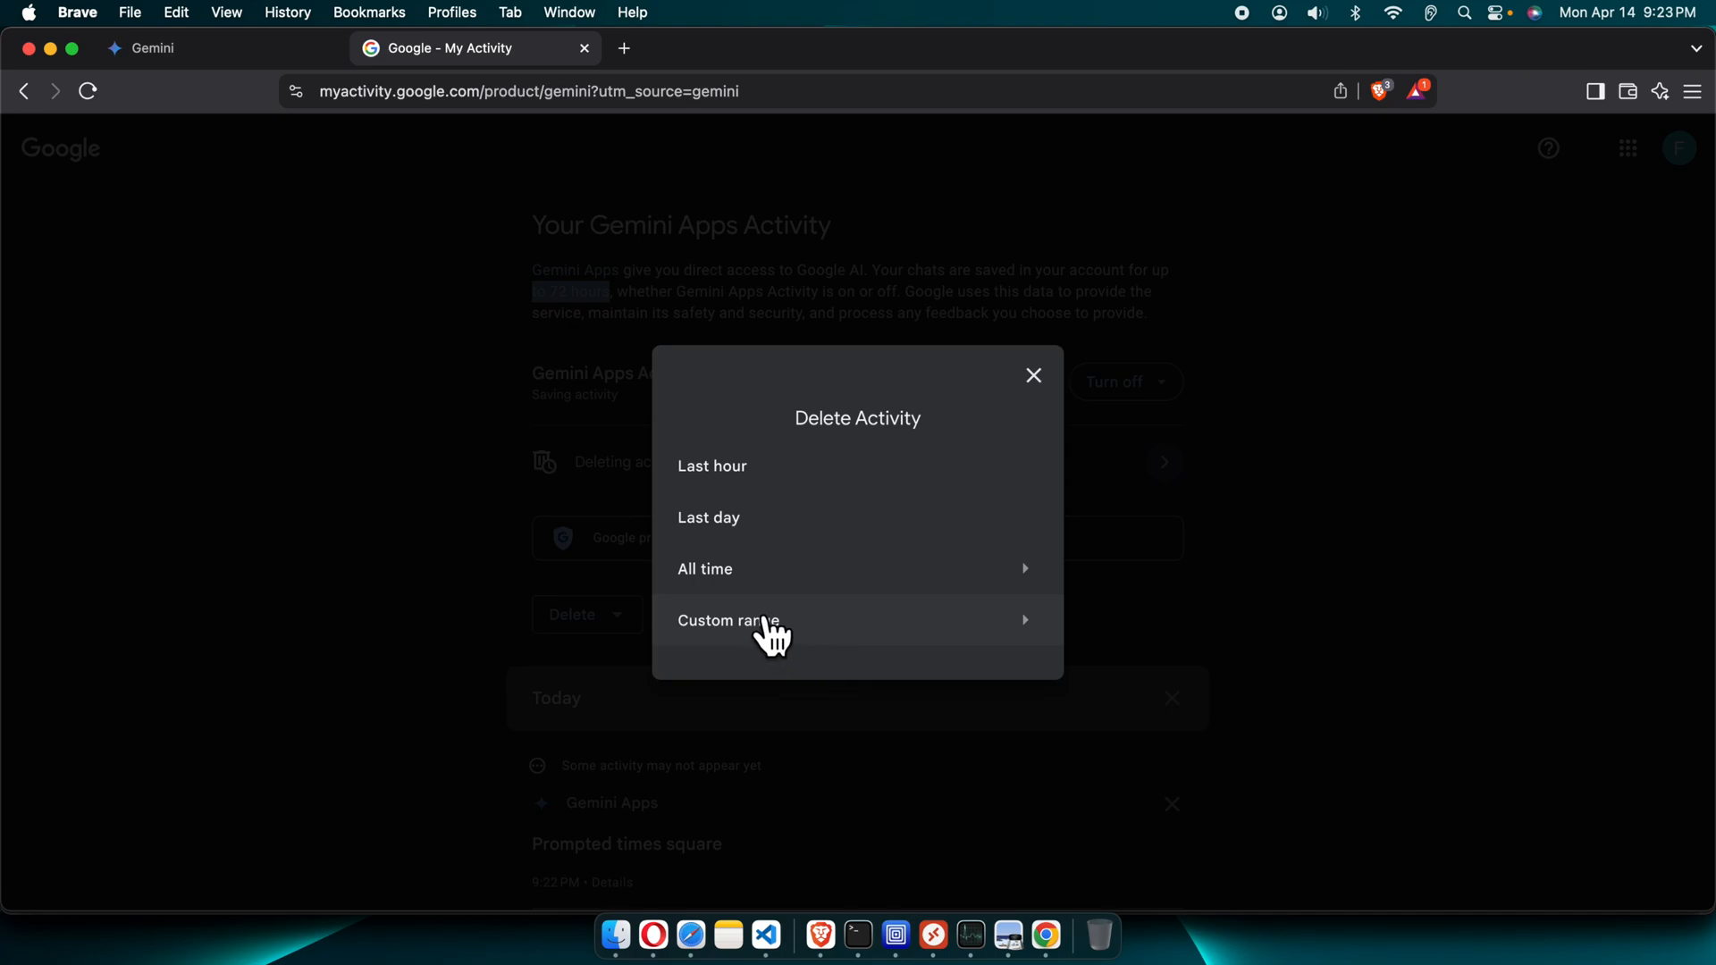
{"action": "mouse_move", "coordinate": [876, 643]}
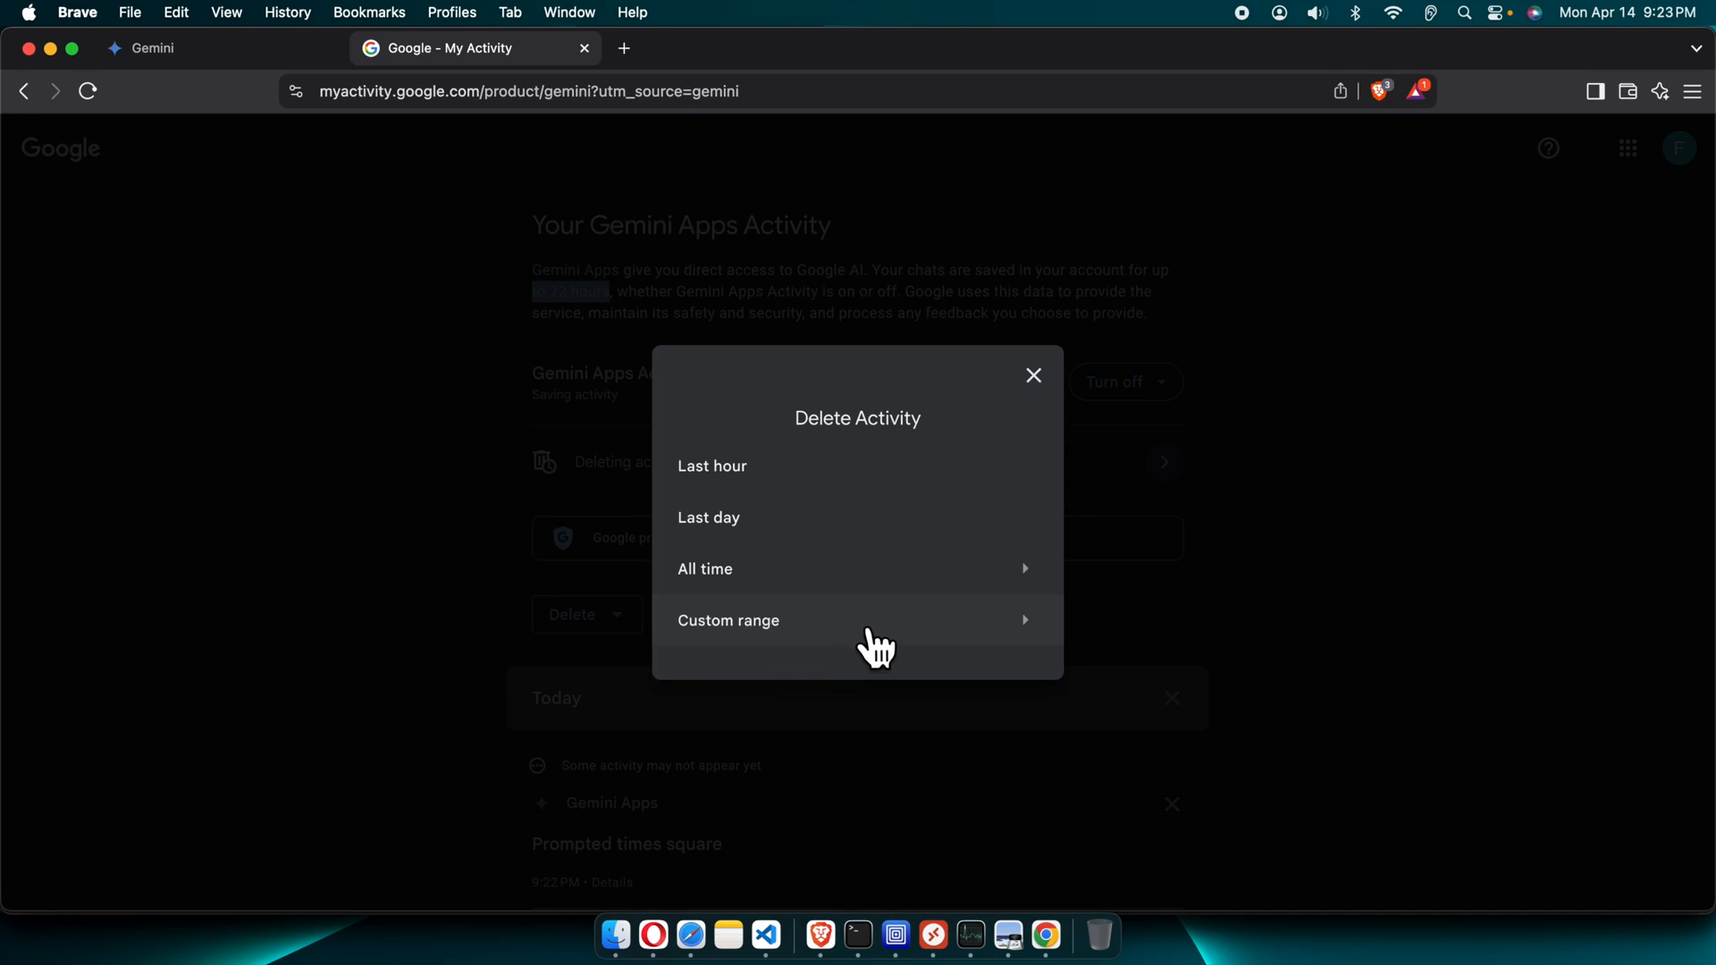
{"action": "mouse_move", "coordinate": [742, 579]}
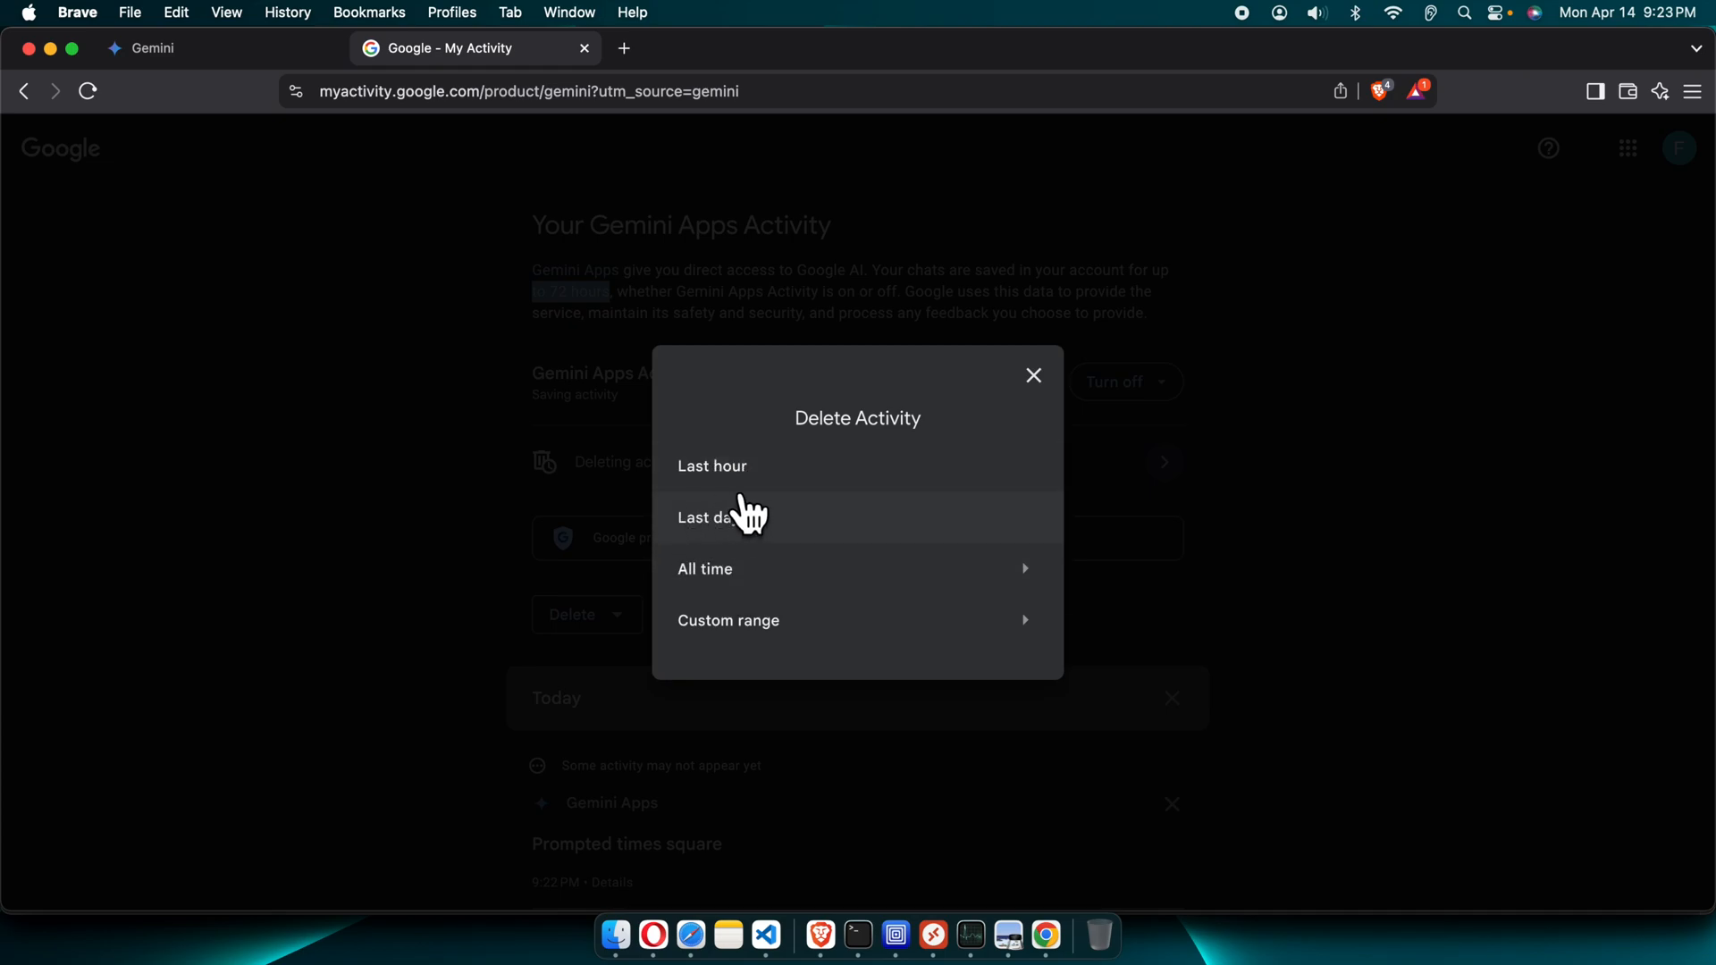
{"action": "mouse_move", "coordinate": [665, 481]}
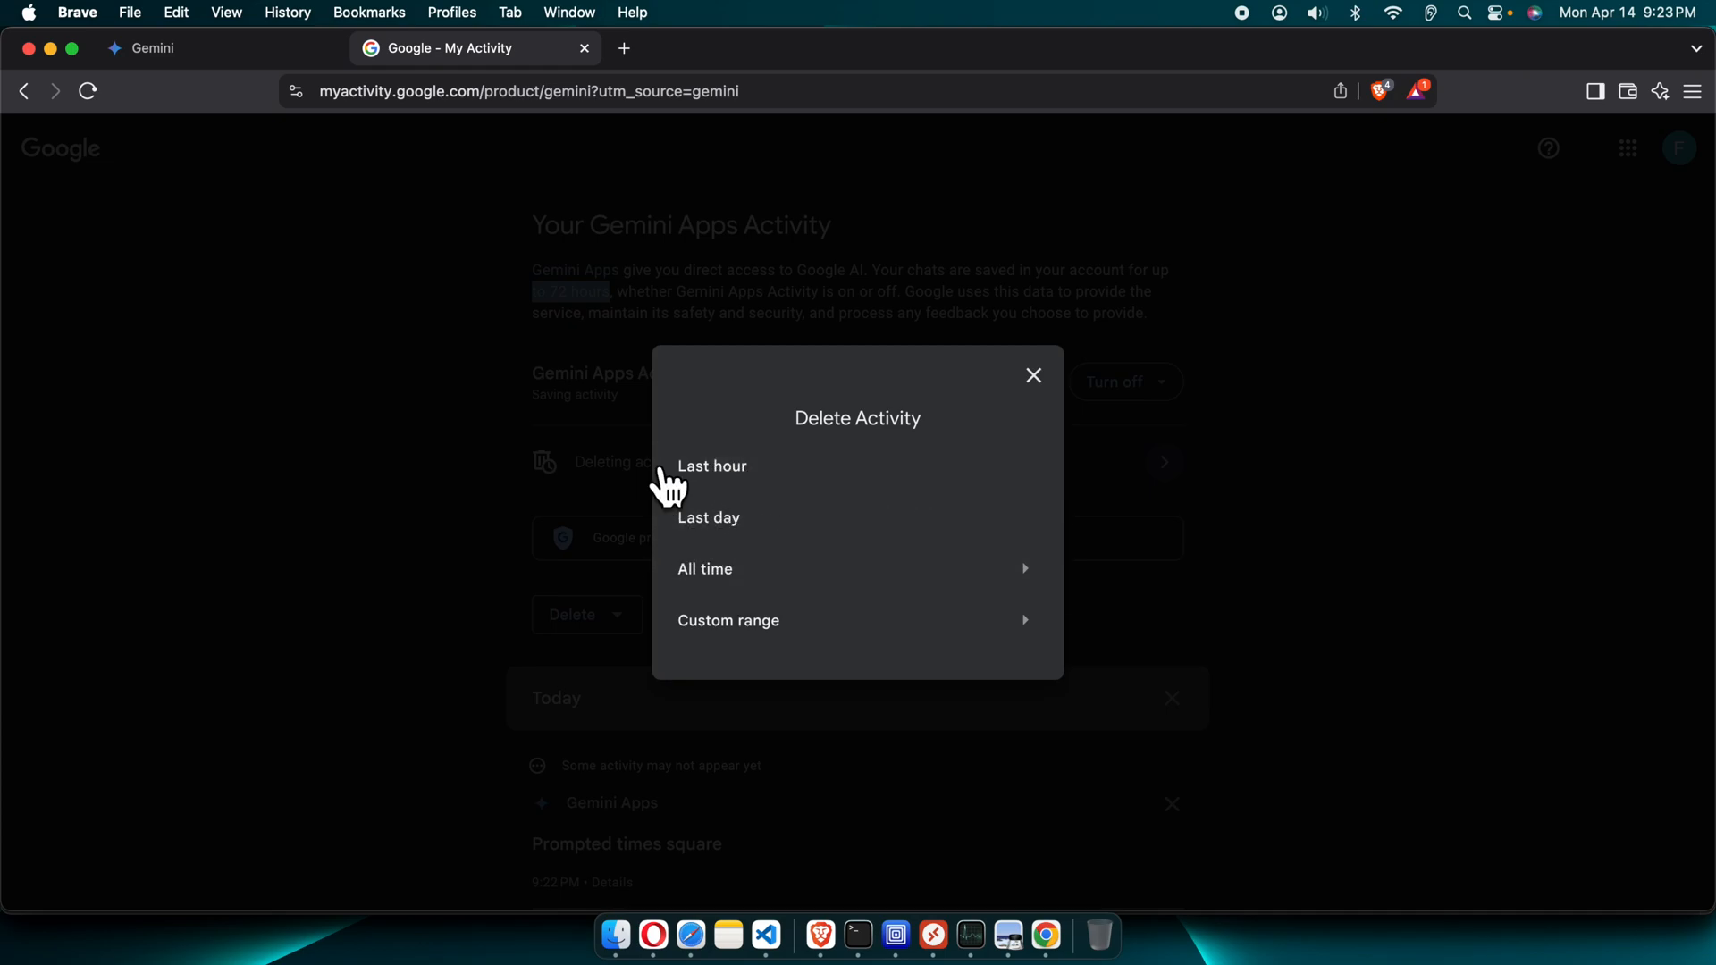
{"action": "mouse_move", "coordinate": [794, 578]}
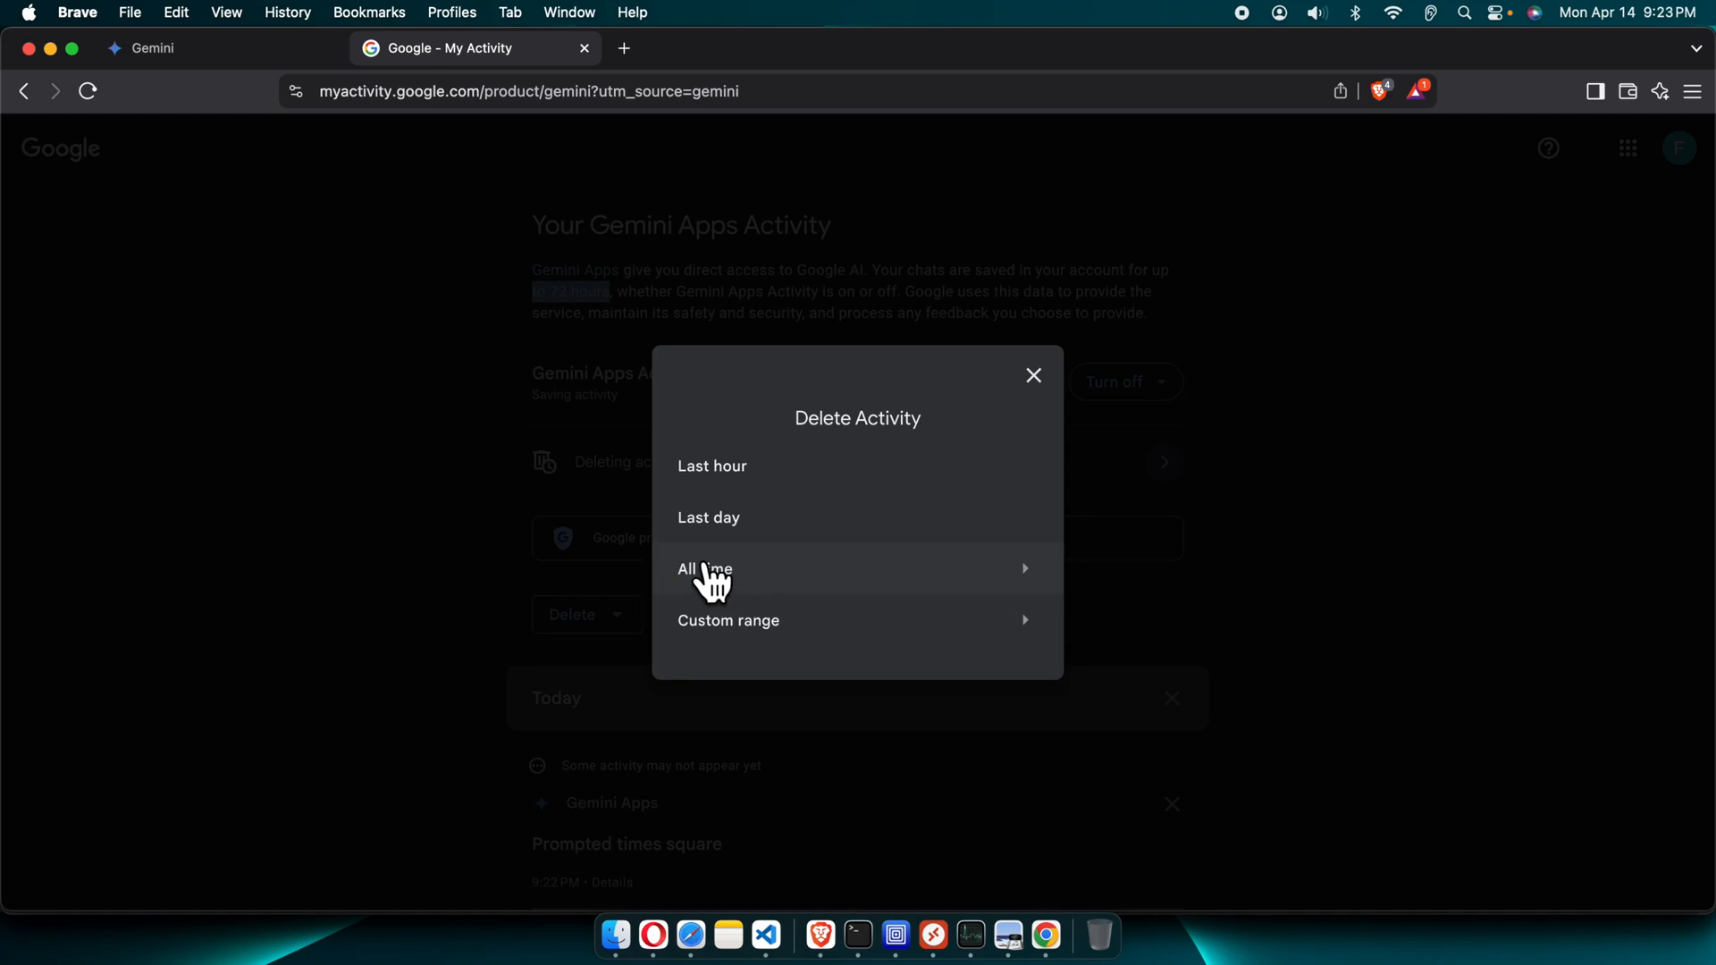
{"action": "mouse_move", "coordinate": [767, 584]}
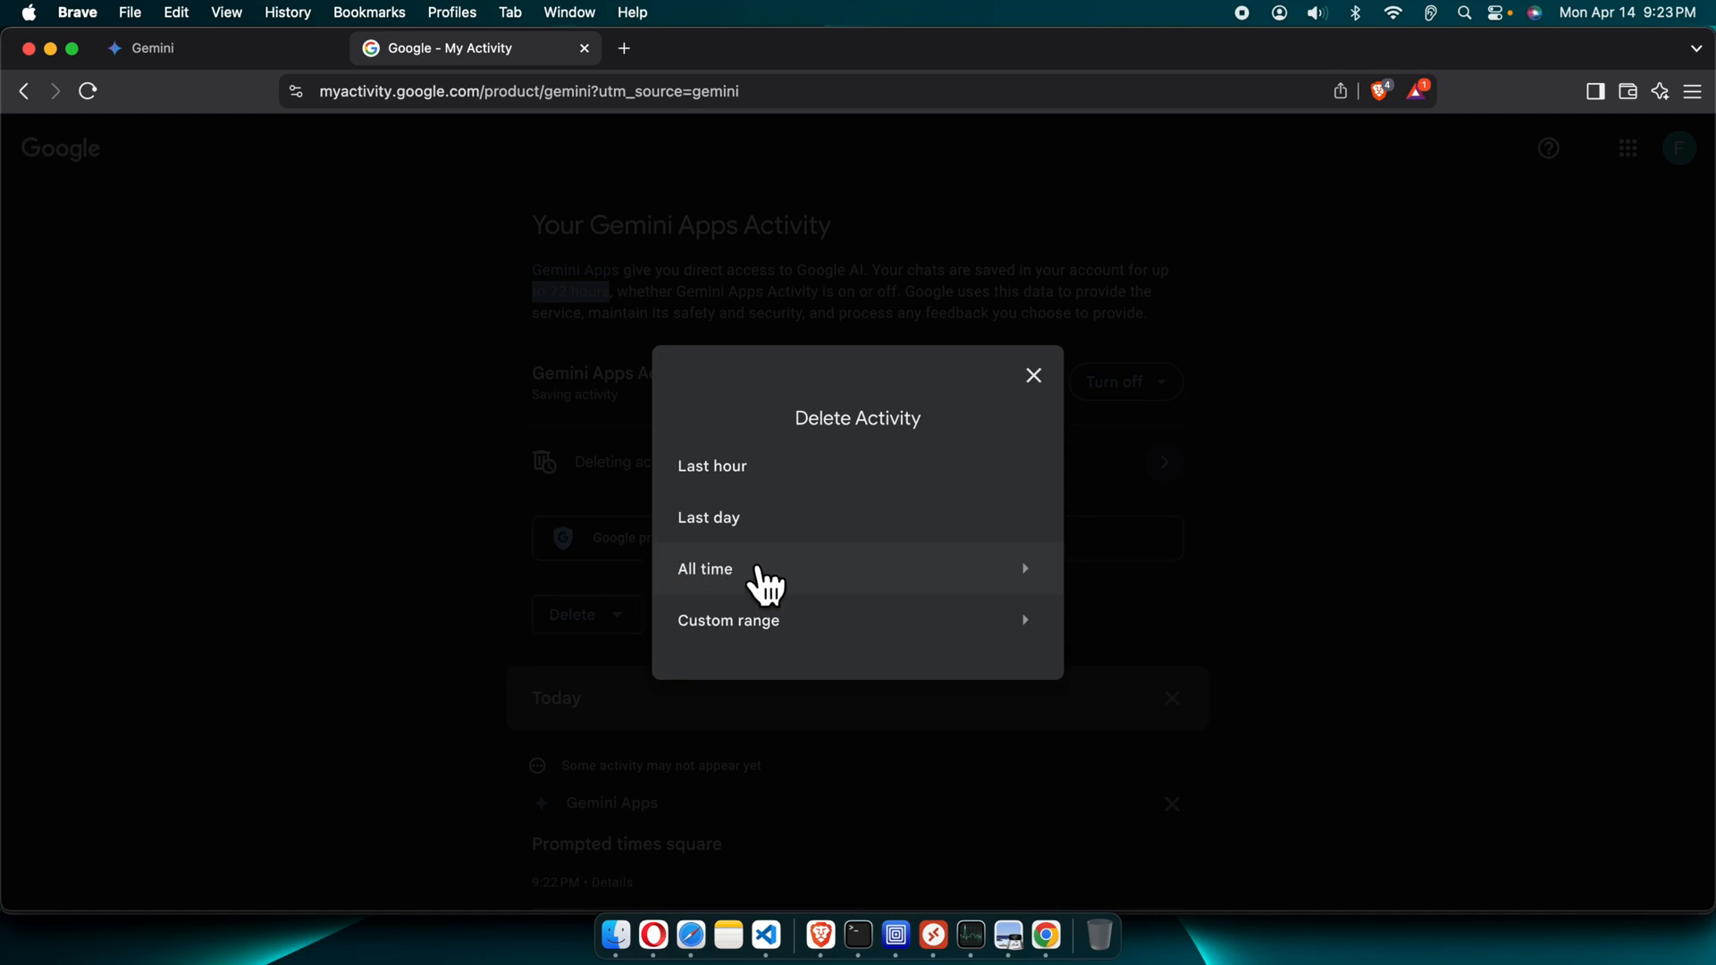
{"action": "left_click", "coordinate": [706, 569]}
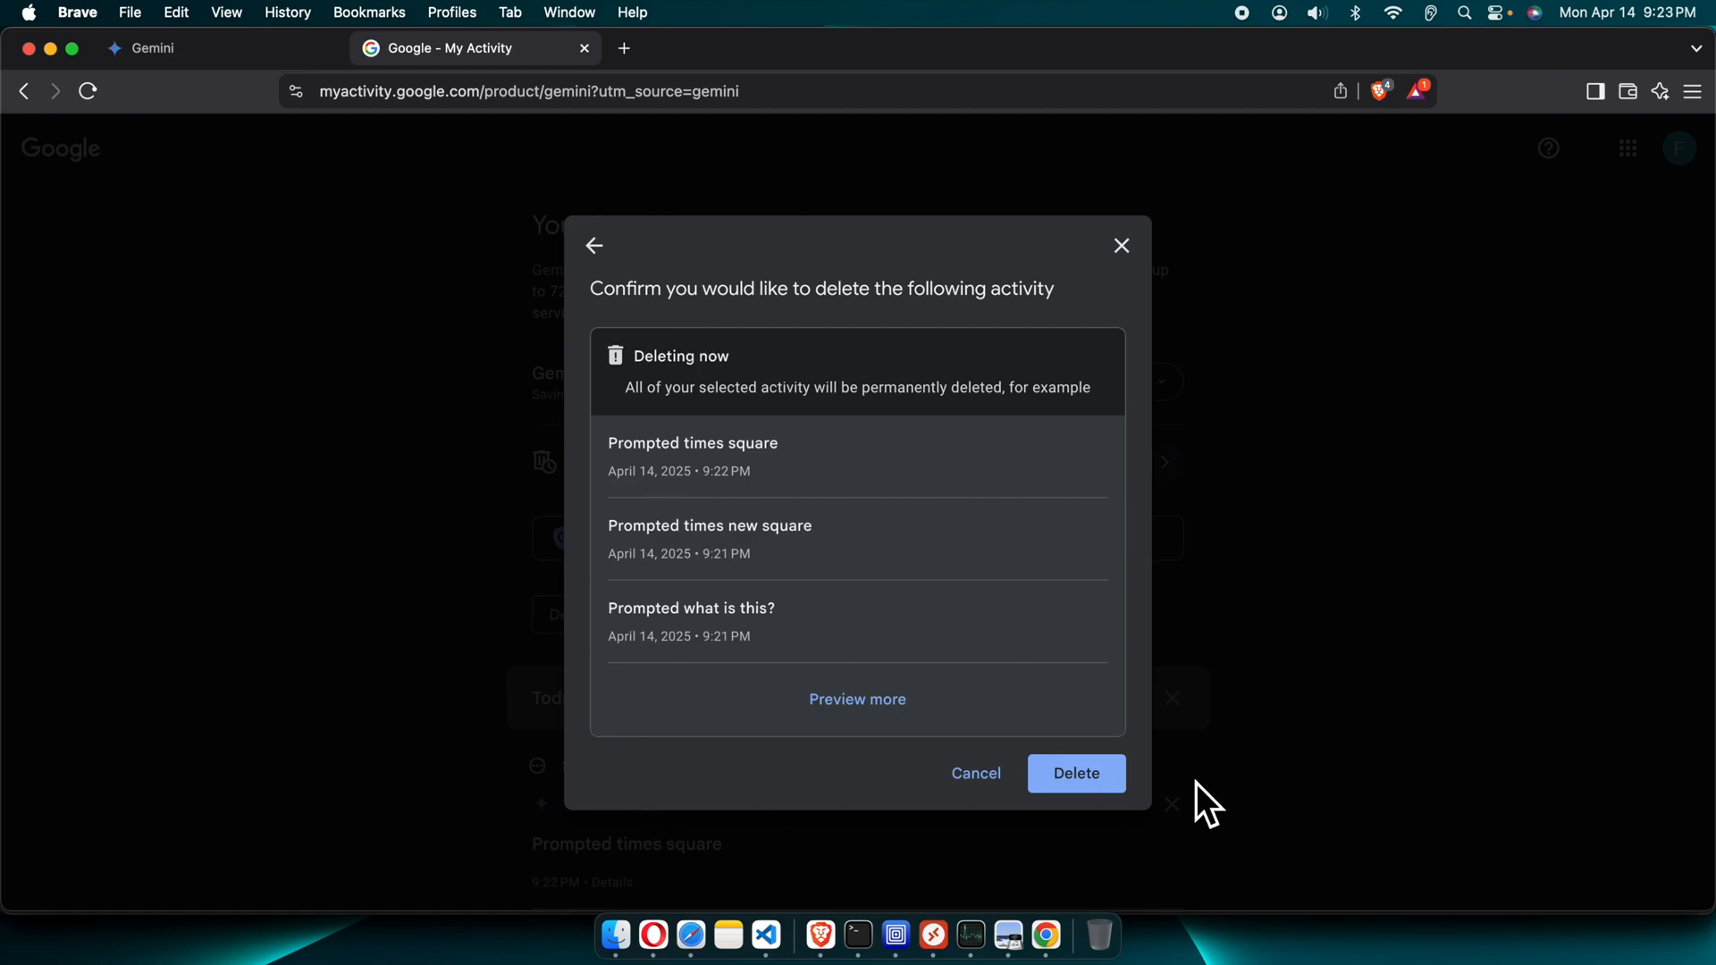
{"action": "mouse_move", "coordinate": [592, 311]}
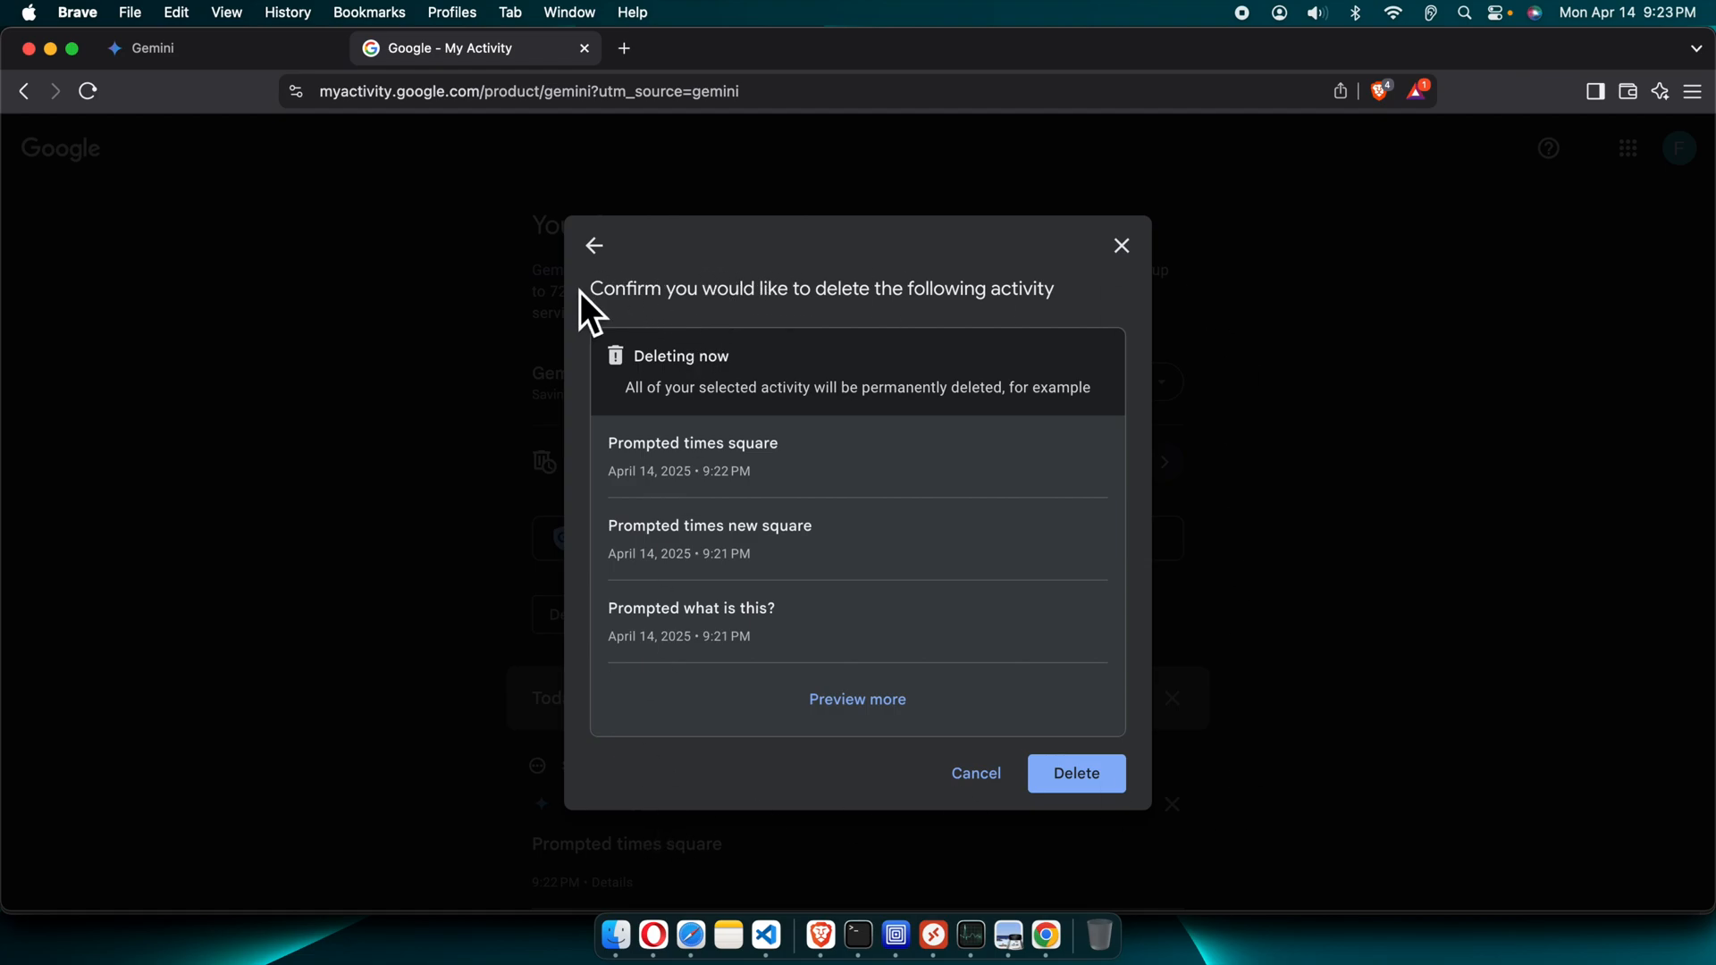
{"action": "double_click", "coordinate": [613, 290]}
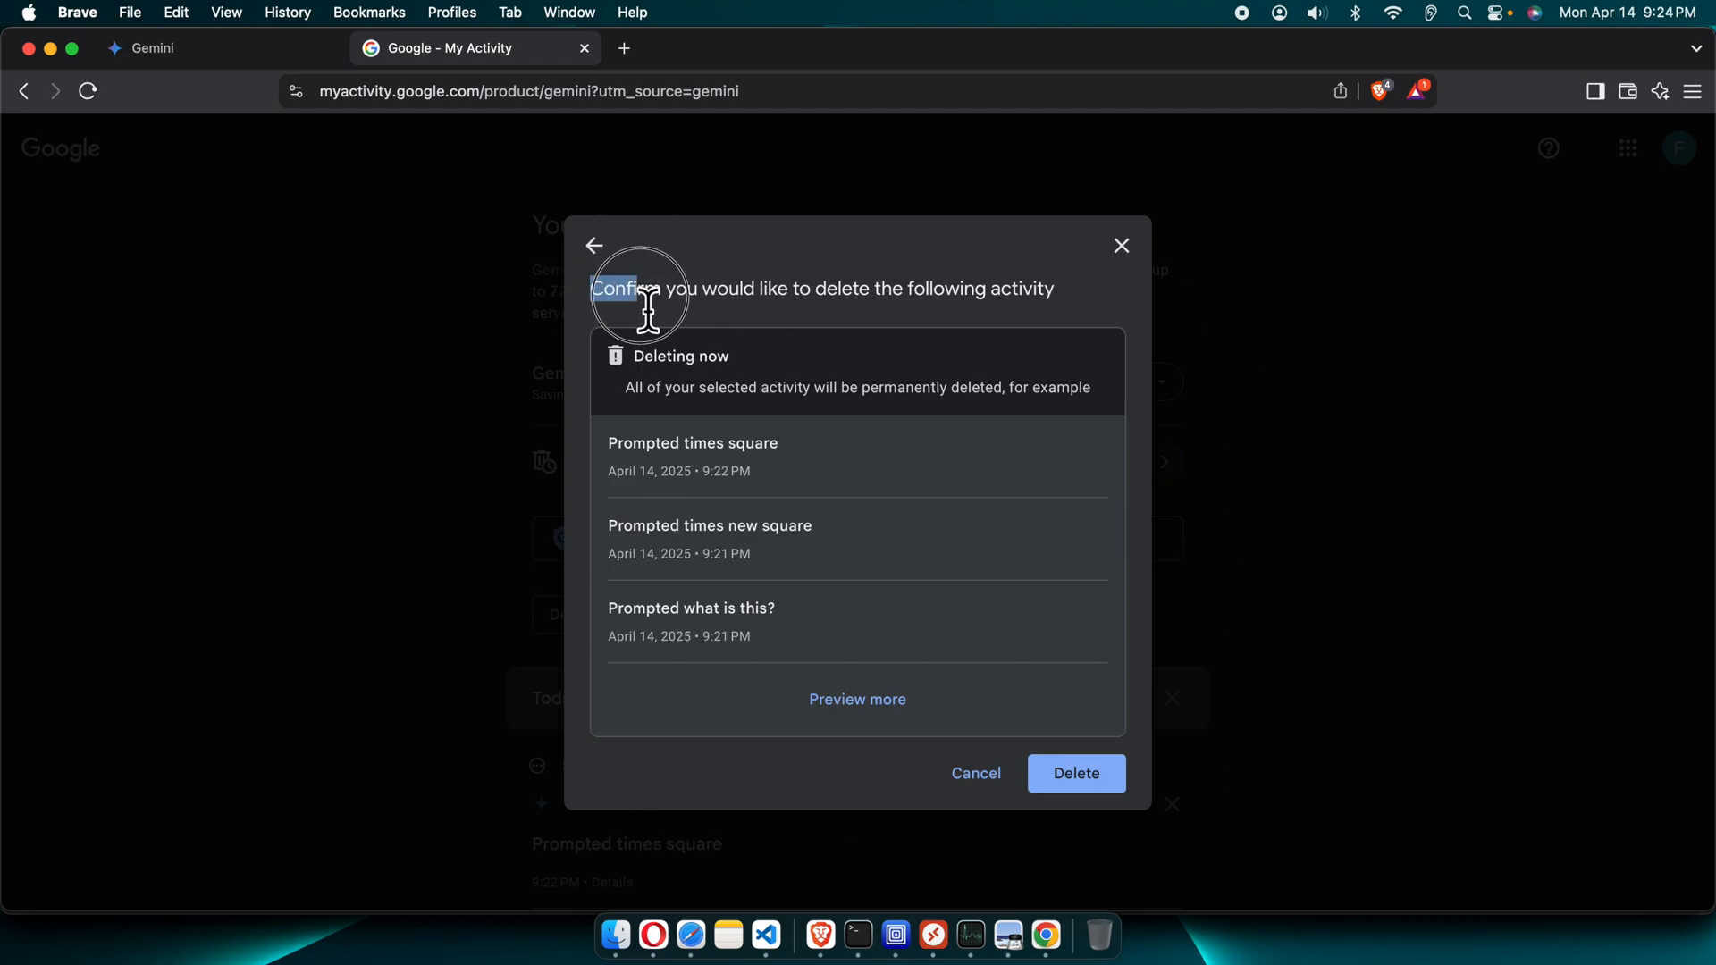
{"action": "left_click_drag", "start_coordinate": [613, 292], "coordinate": [876, 291]}
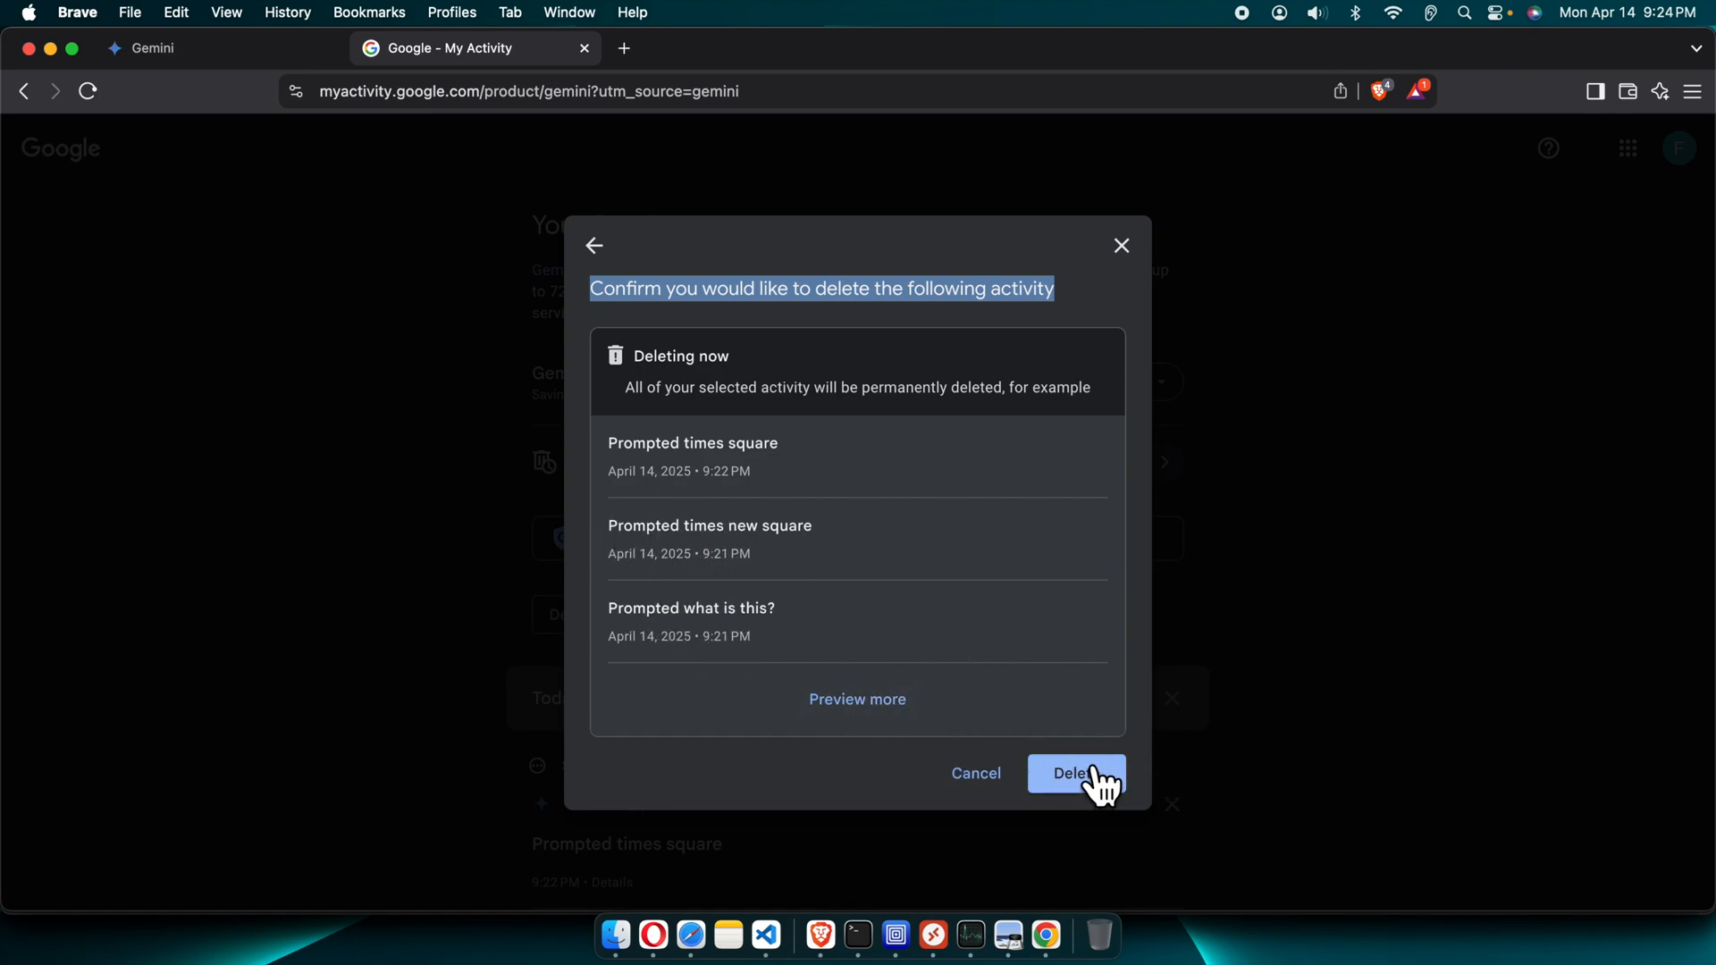
{"action": "mouse_move", "coordinate": [1078, 861]}
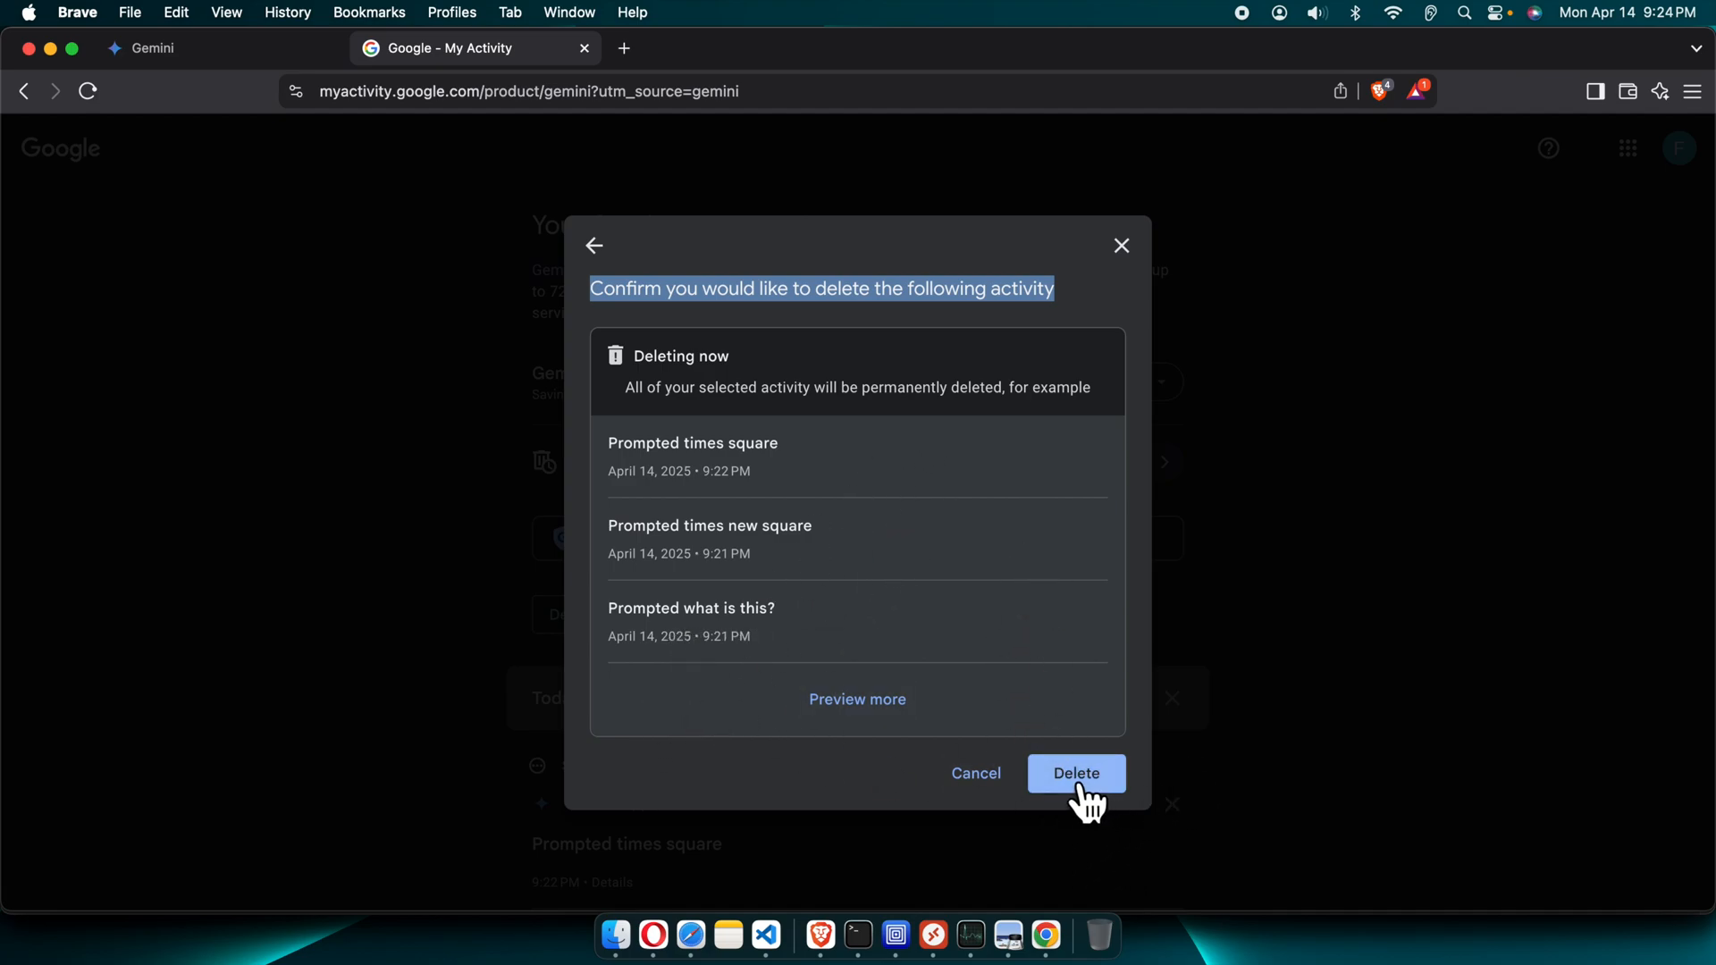
Confirm the permanent deletion and acknowledge the Deletion complete notice
{"action": "left_click", "coordinate": [1074, 772]}
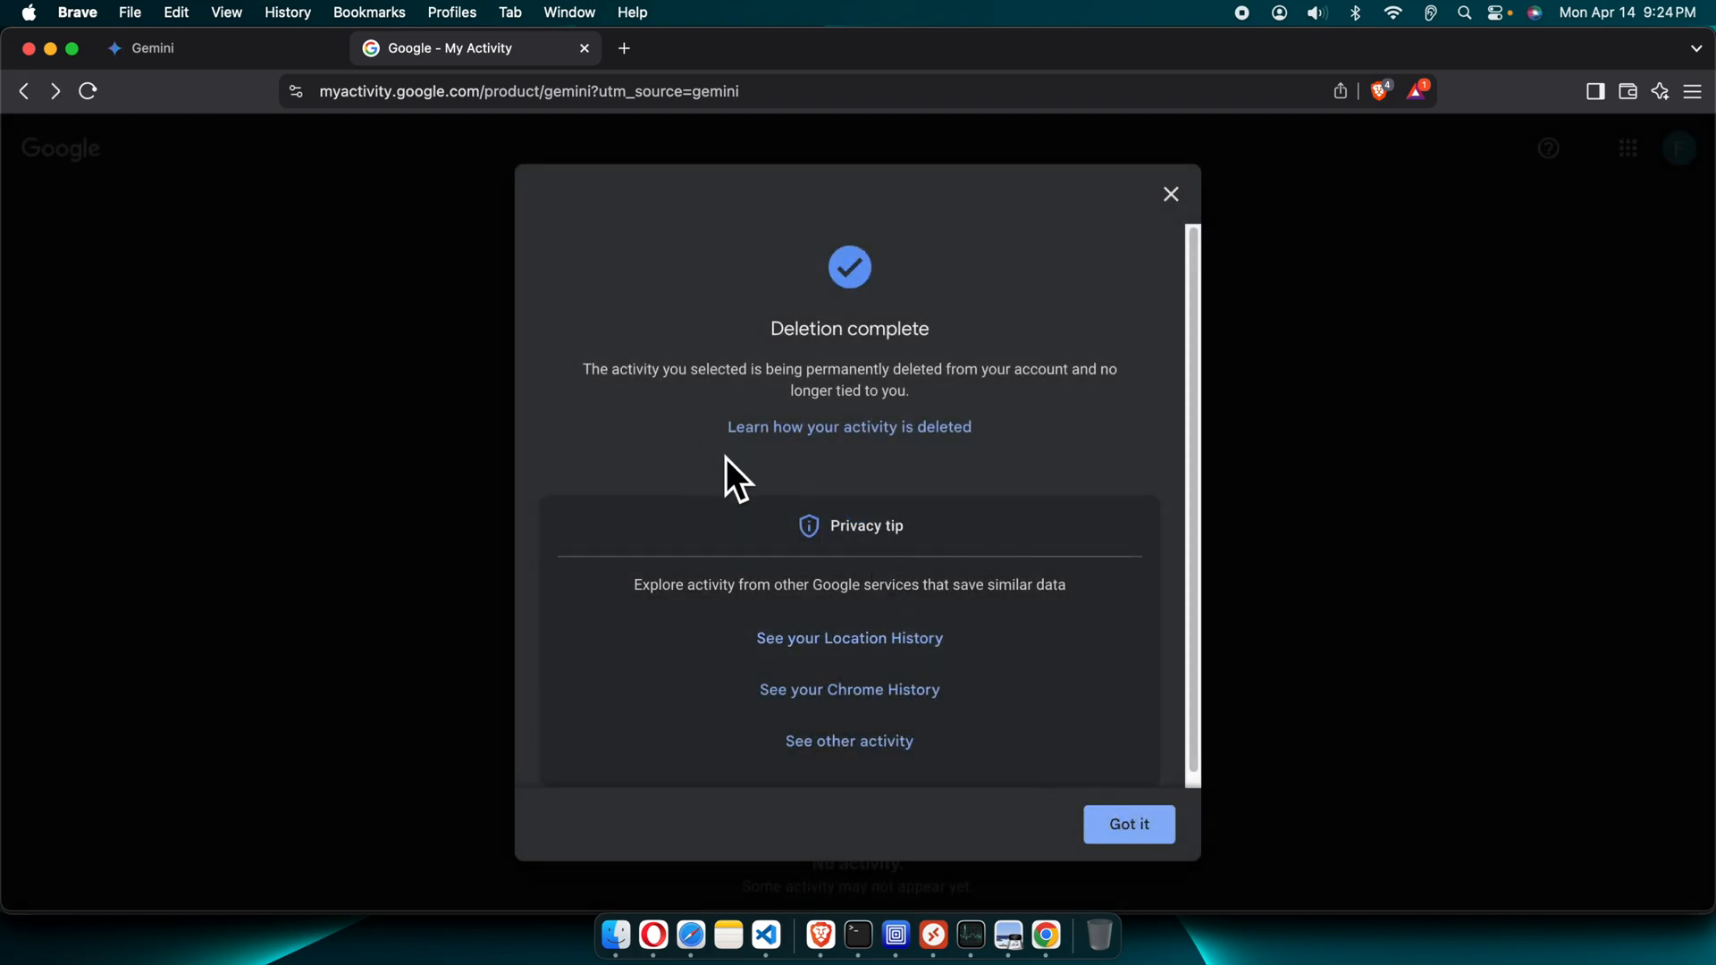
{"action": "double_click", "coordinate": [849, 329]}
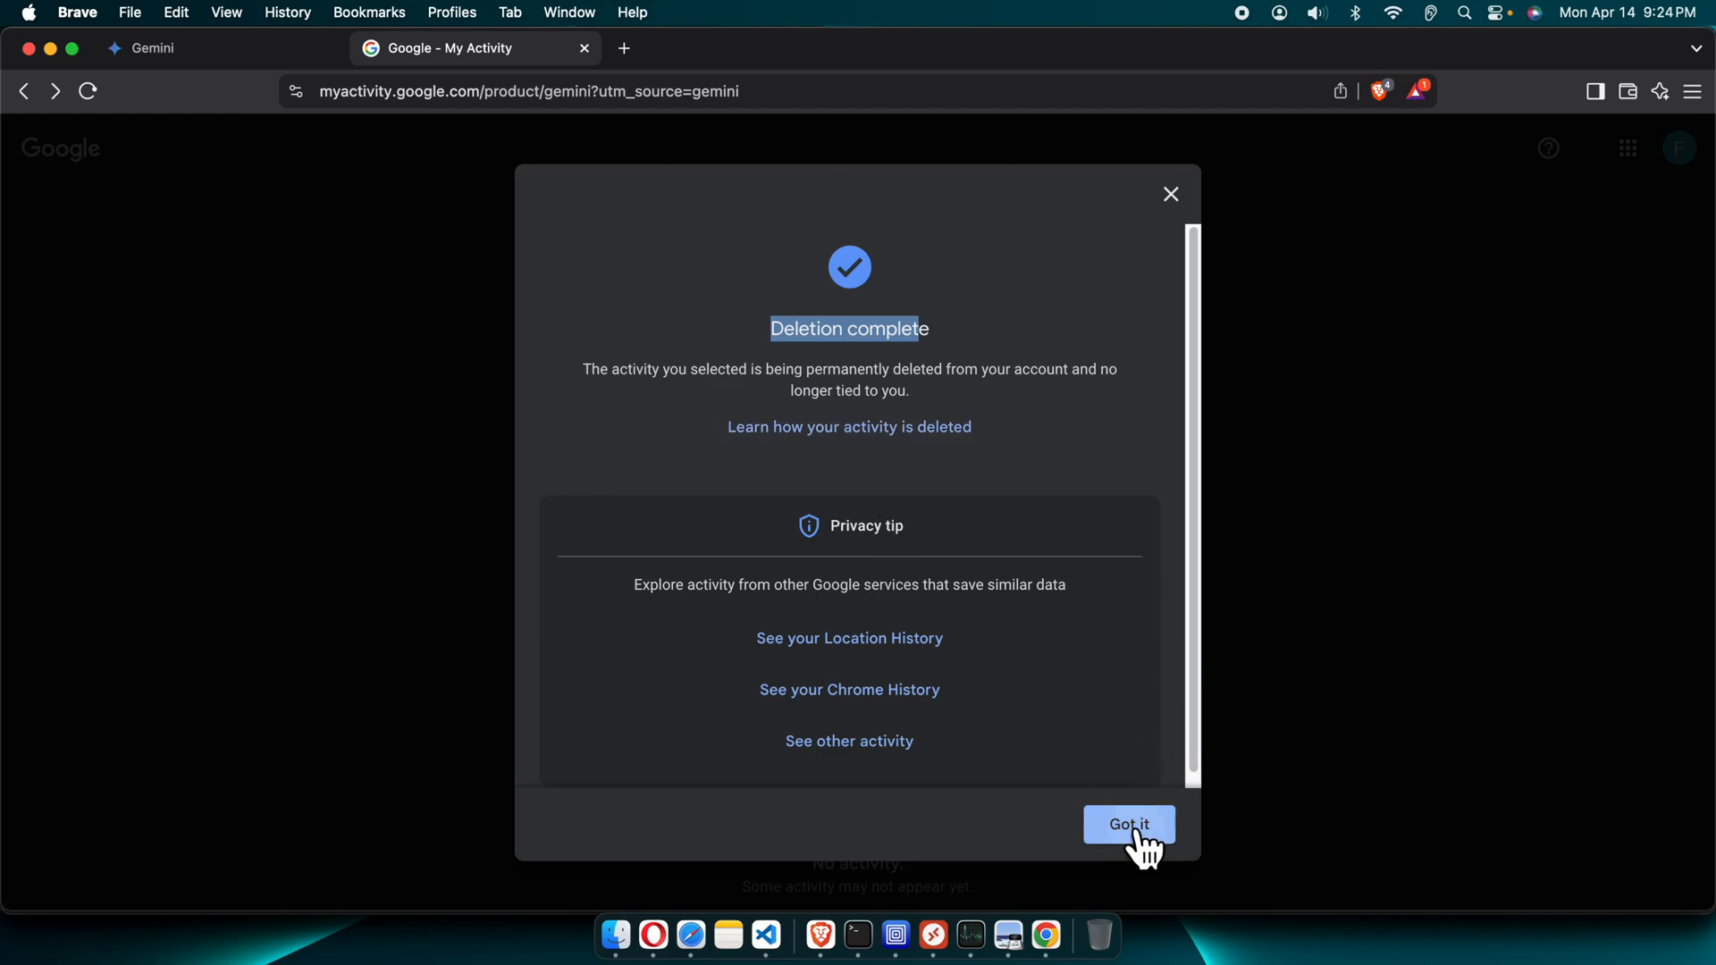
{"action": "left_click", "coordinate": [1130, 824]}
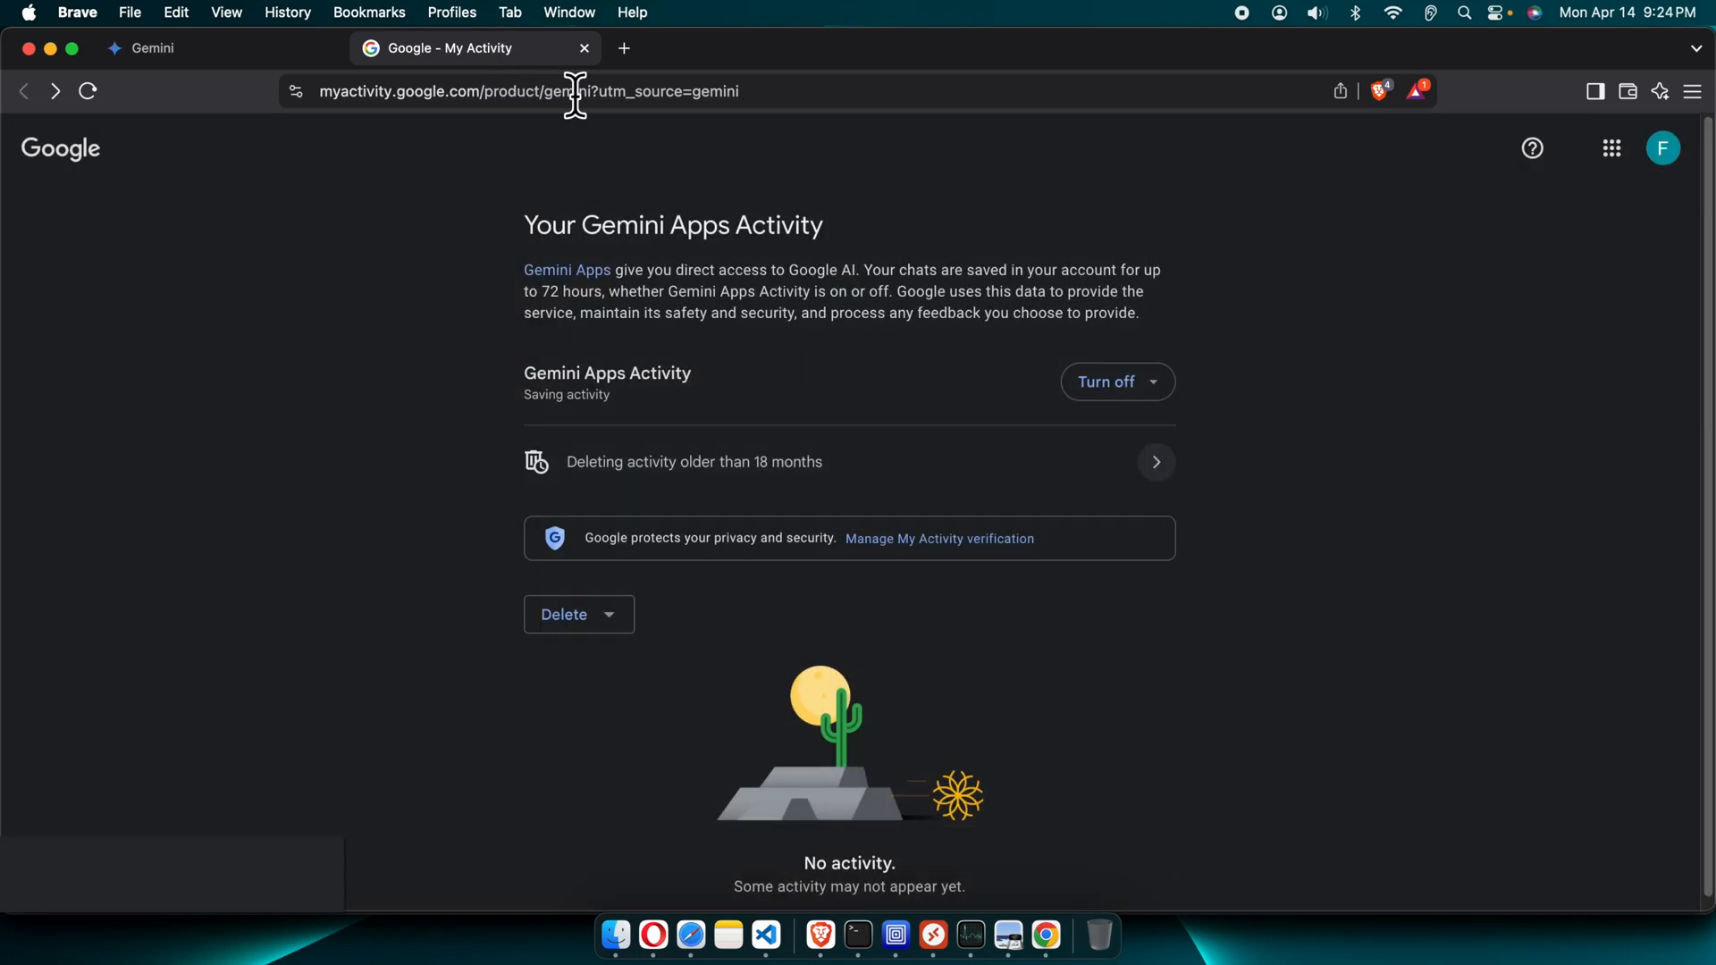
Return to the Gemini tab and reload it so the Recent chats disappear
{"action": "left_click", "coordinate": [583, 47]}
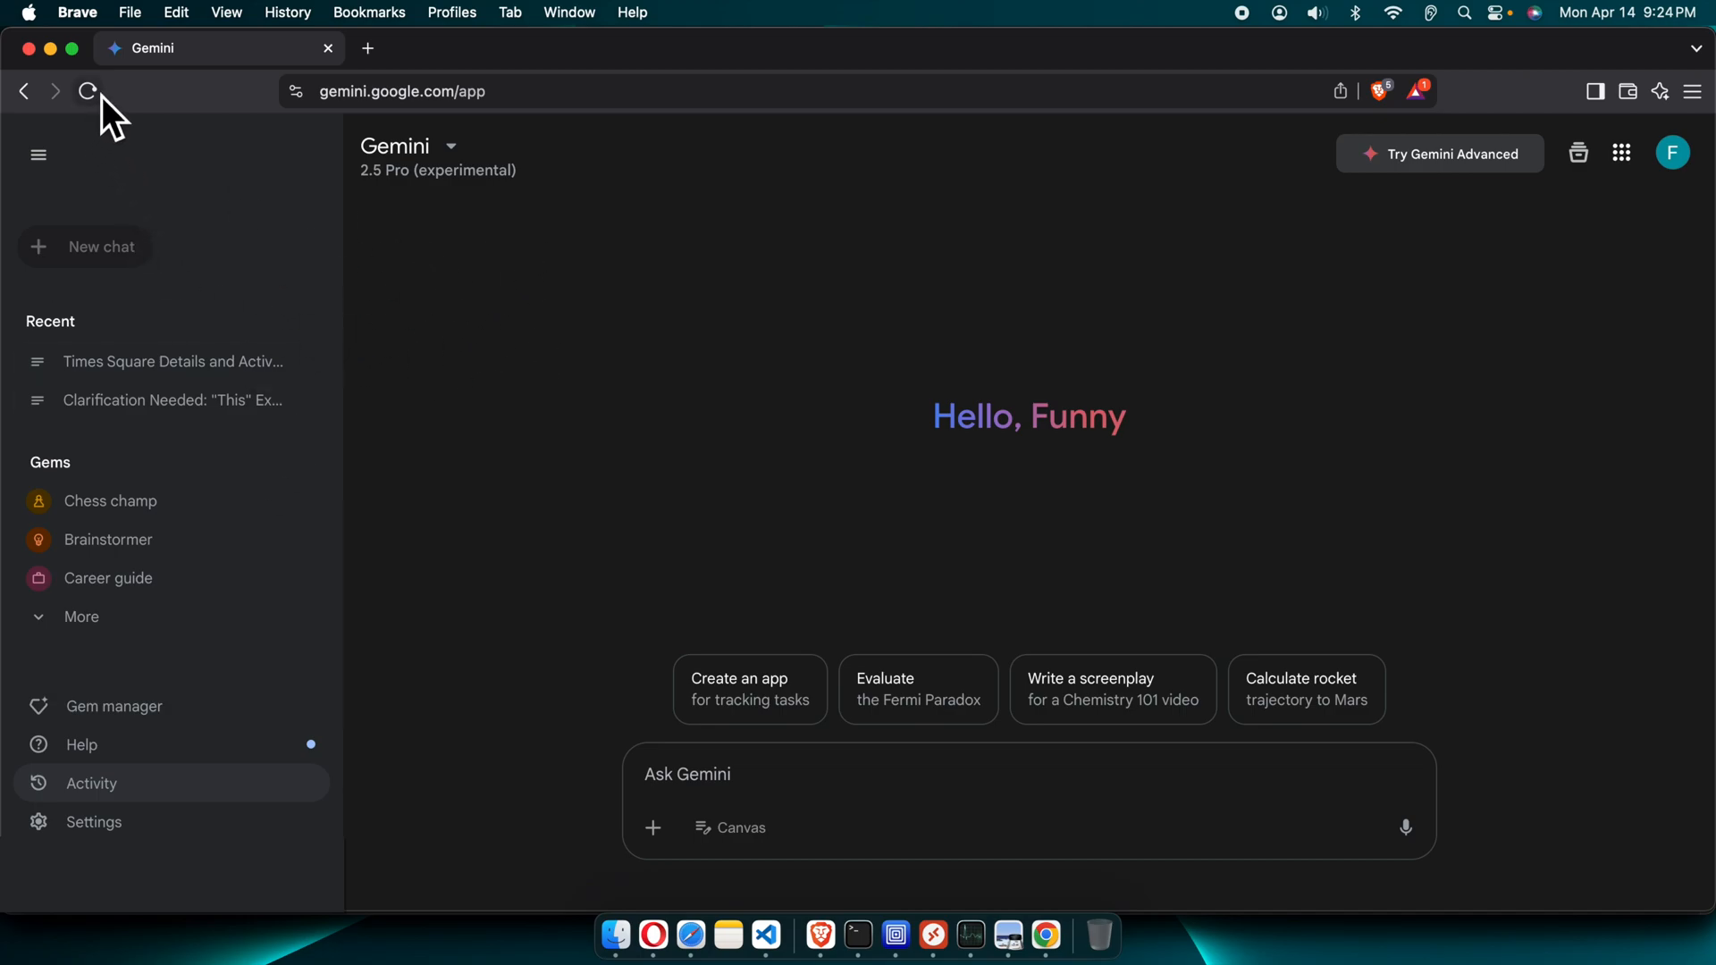
{"action": "left_click", "coordinate": [87, 91]}
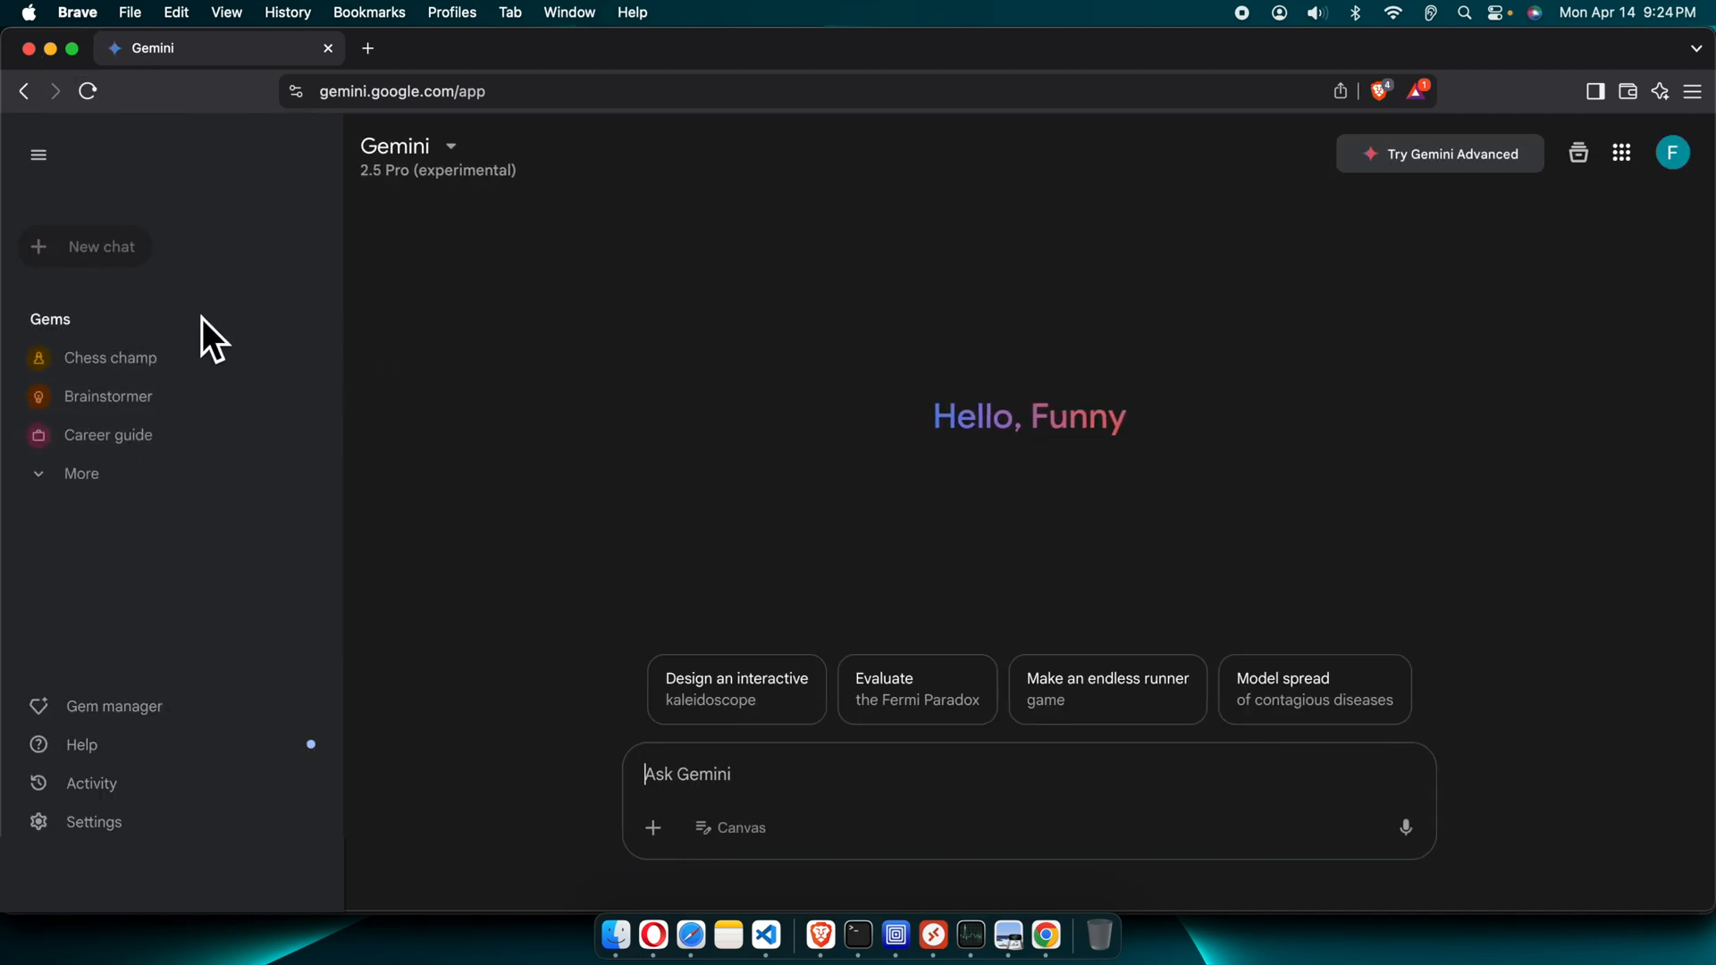
{"action": "mouse_move", "coordinate": [1124, 494]}
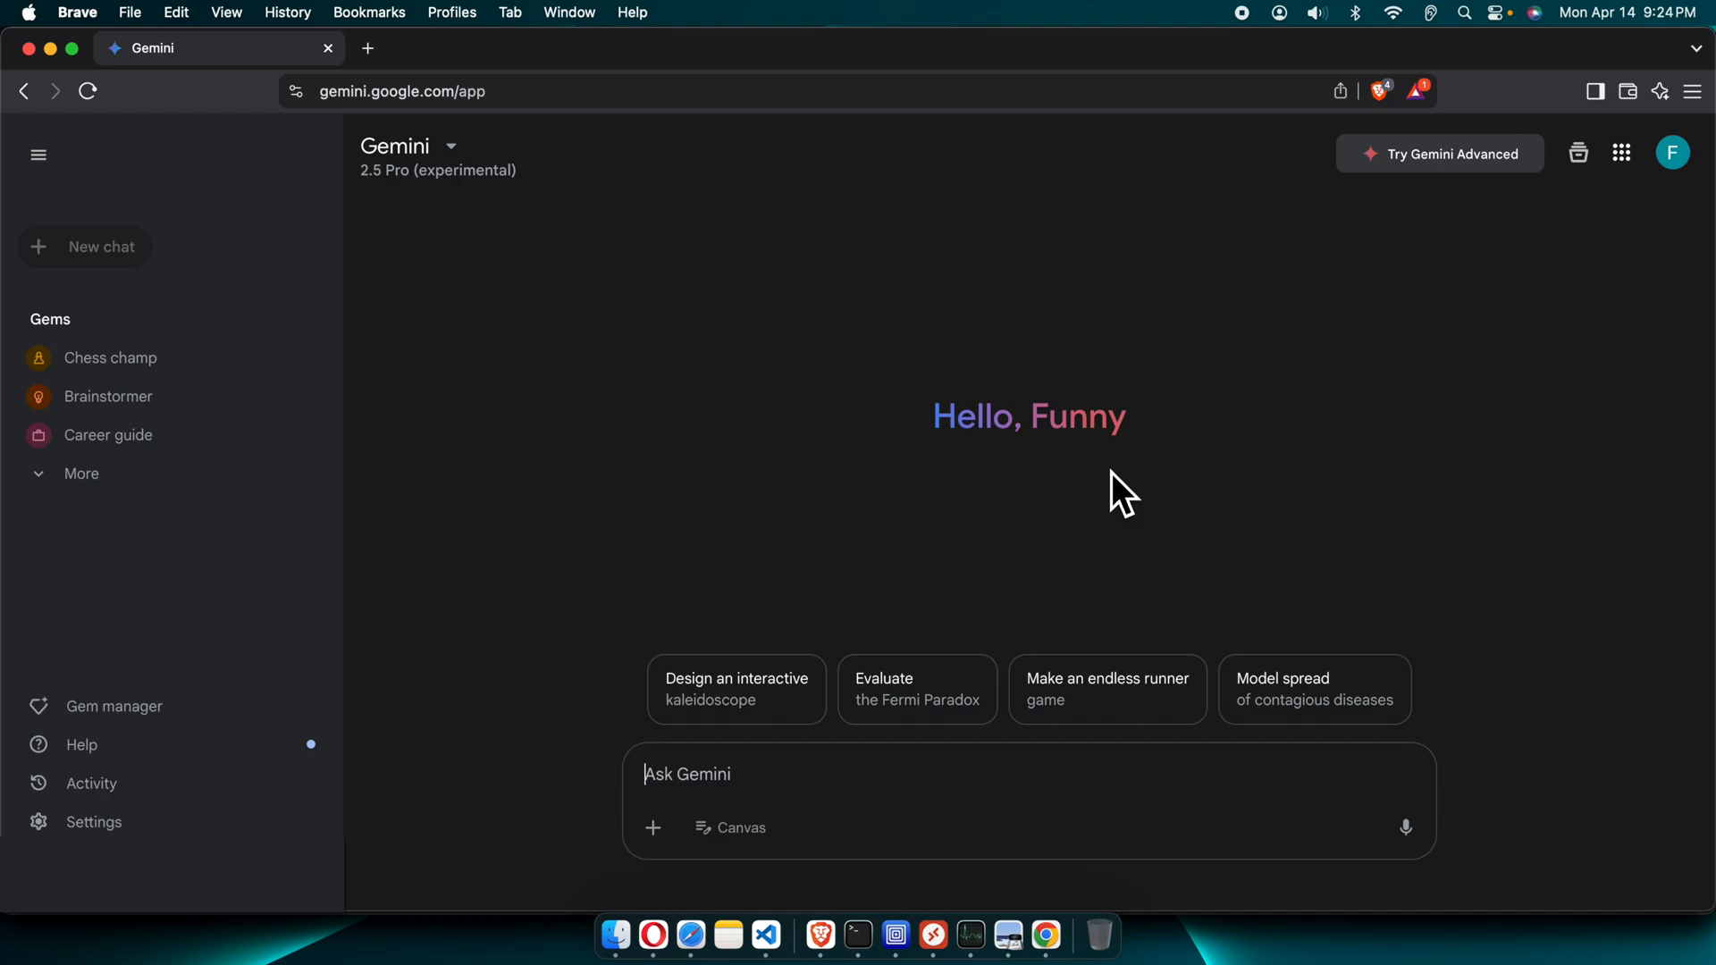